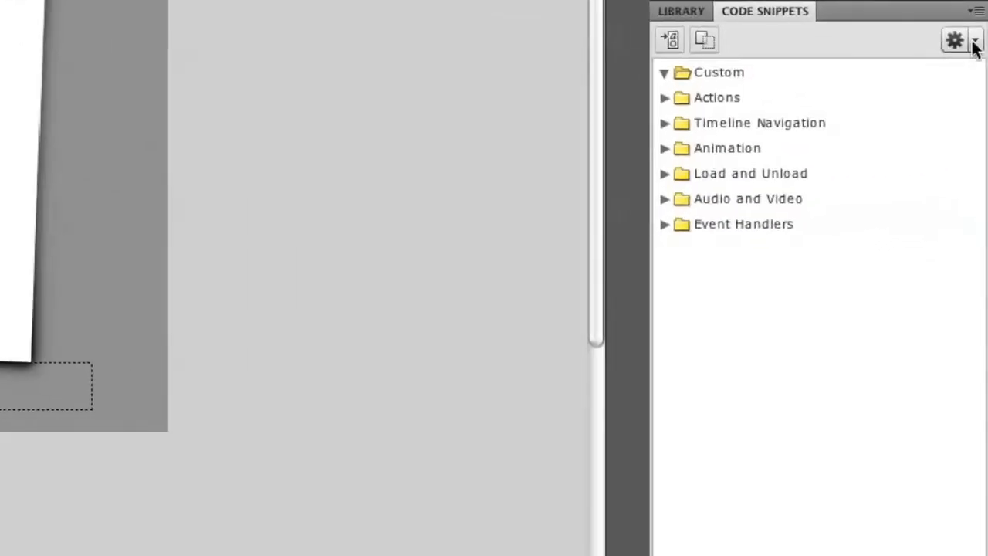
- Import Mobile.xml from the Desktop into the Code Snippets collection
left_click(976, 40)
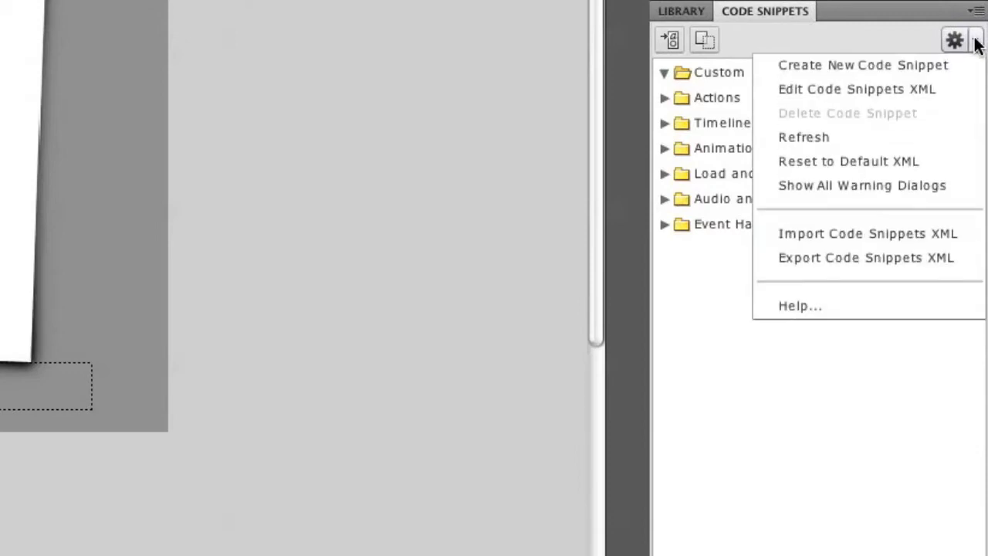
mouse_move(868, 233)
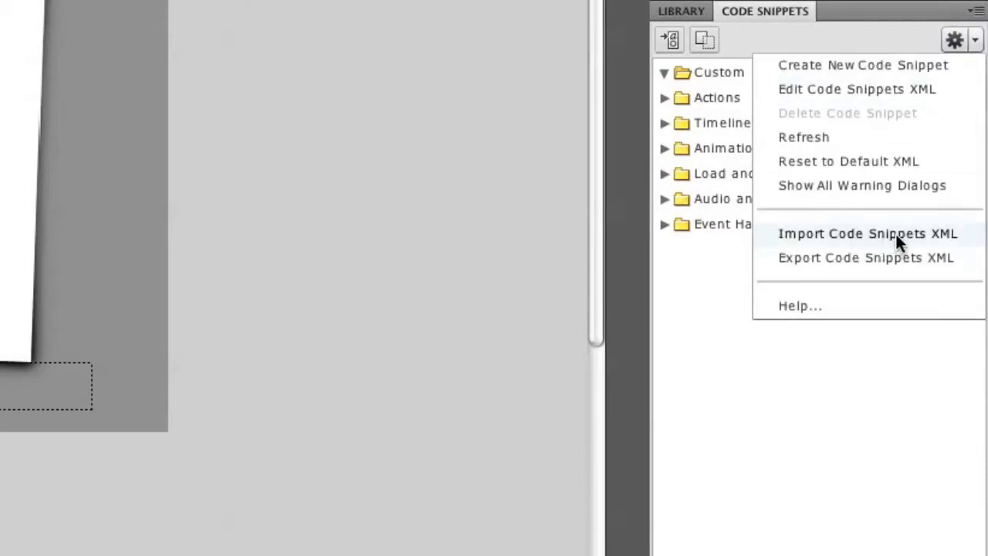
left_click(868, 233)
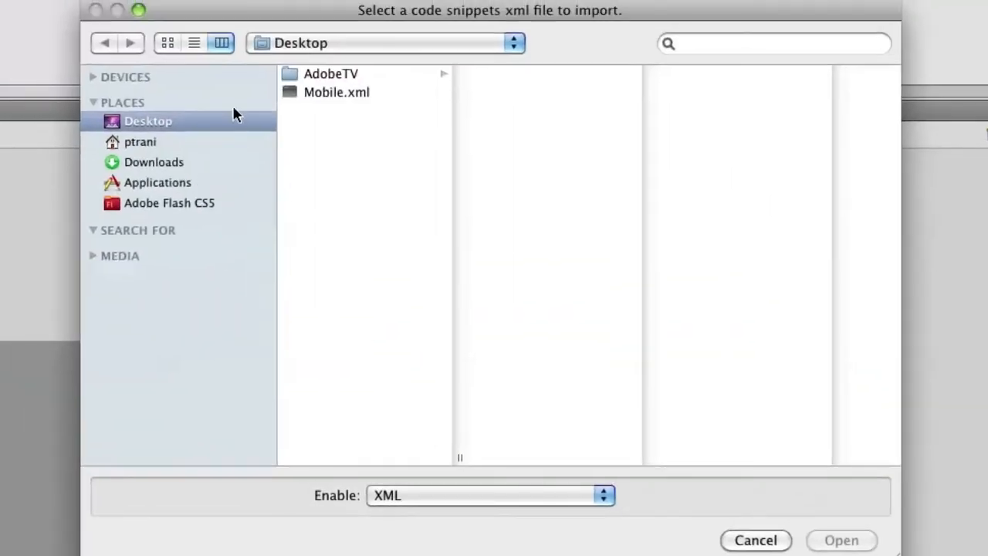
left_click(337, 92)
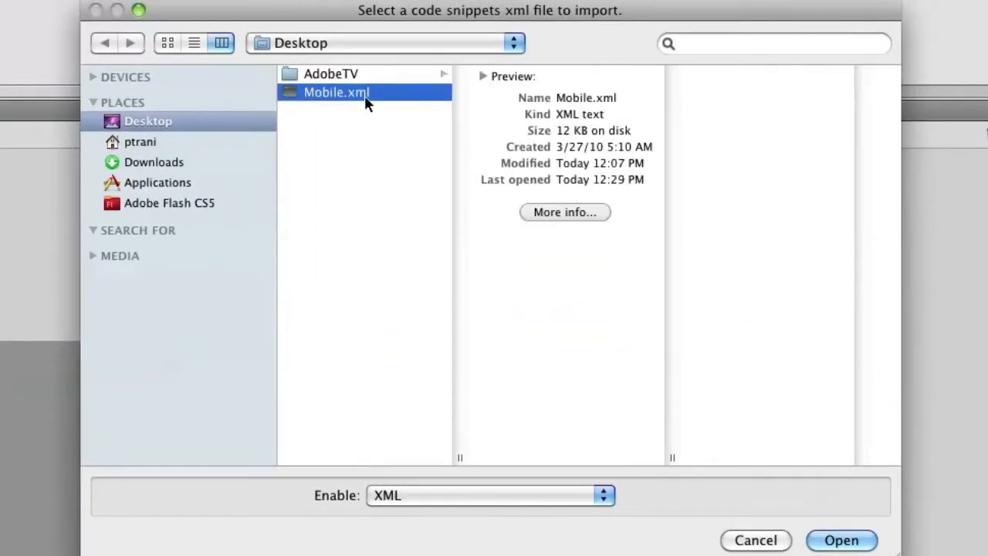
left_click(840, 541)
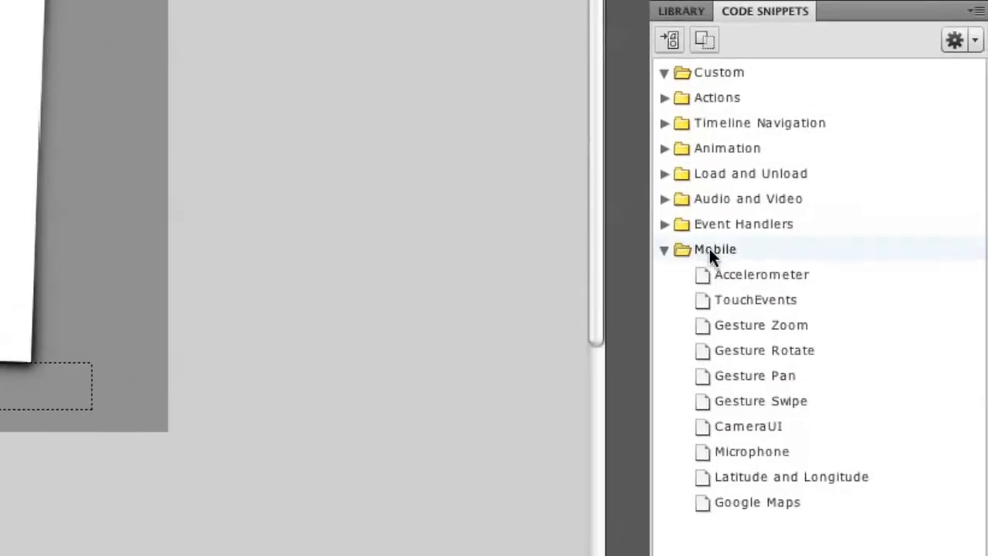
mouse_move(747, 426)
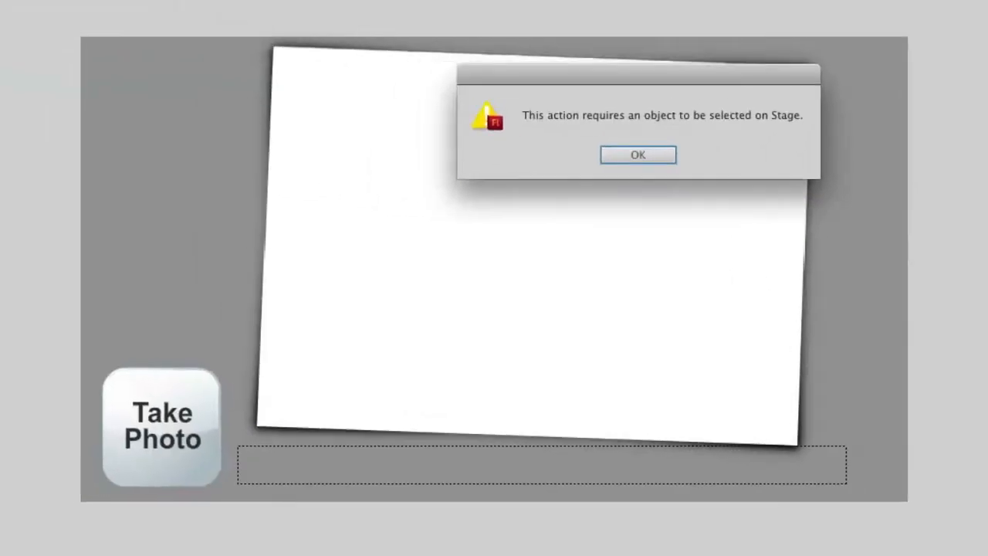
mouse_move(562, 127)
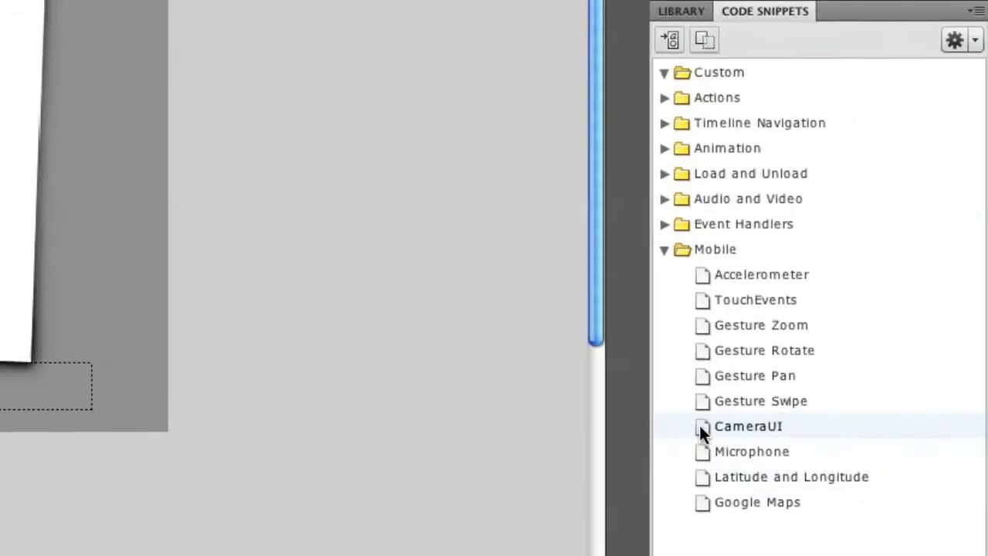
- Add the CameraUI snippet to the frame script and space out the imports and var lines
double_click(748, 426)
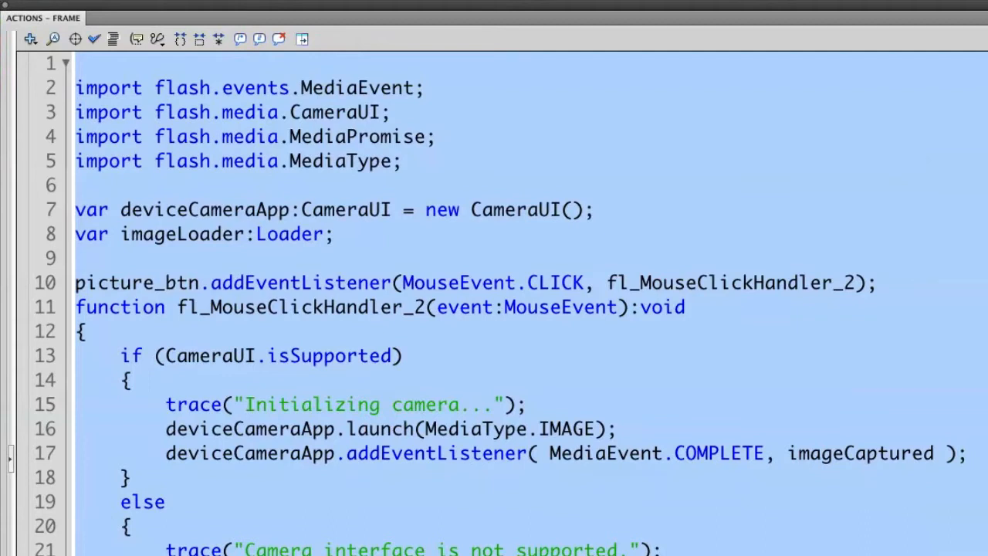
mouse_move(414, 485)
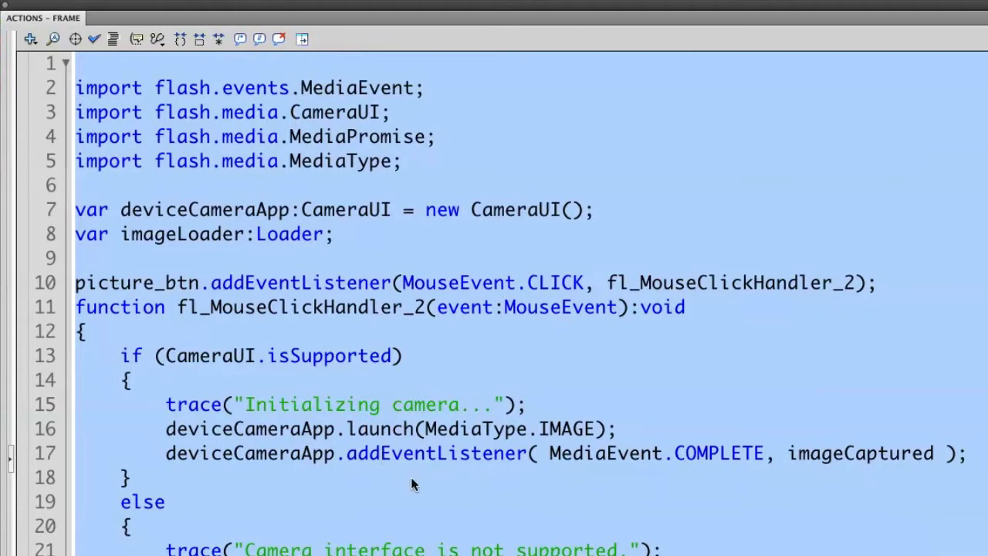
mouse_move(417, 488)
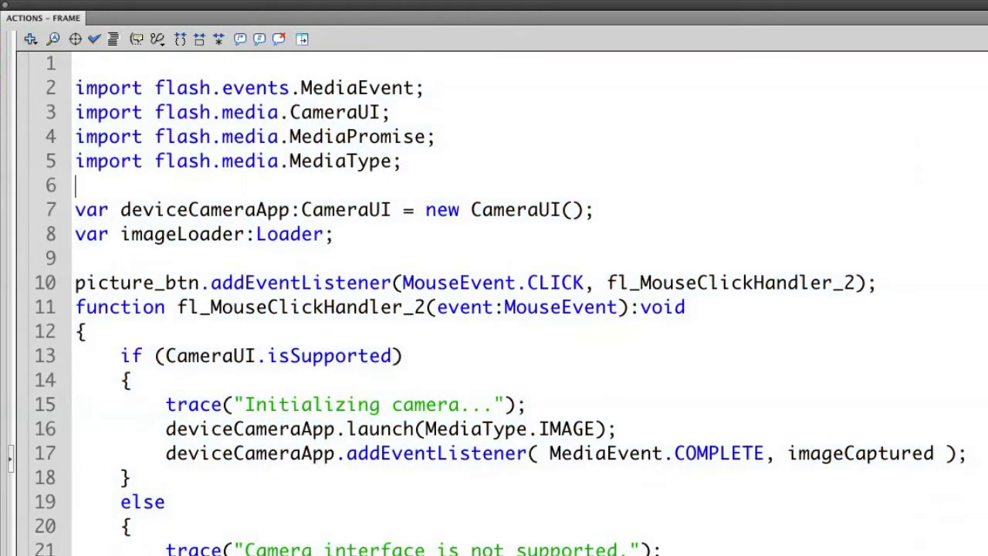
left_click_drag(76, 87, 402, 162)
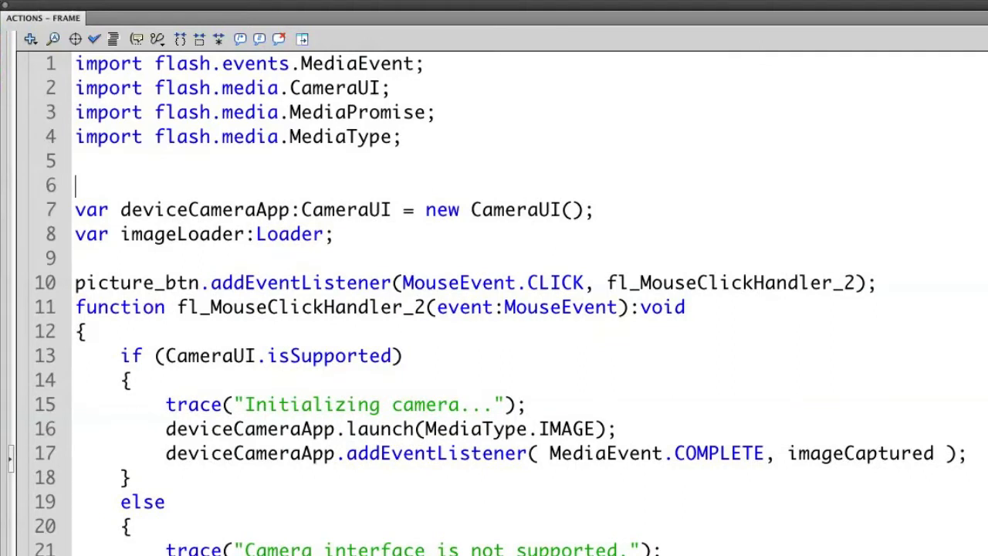
double_click(204, 210)
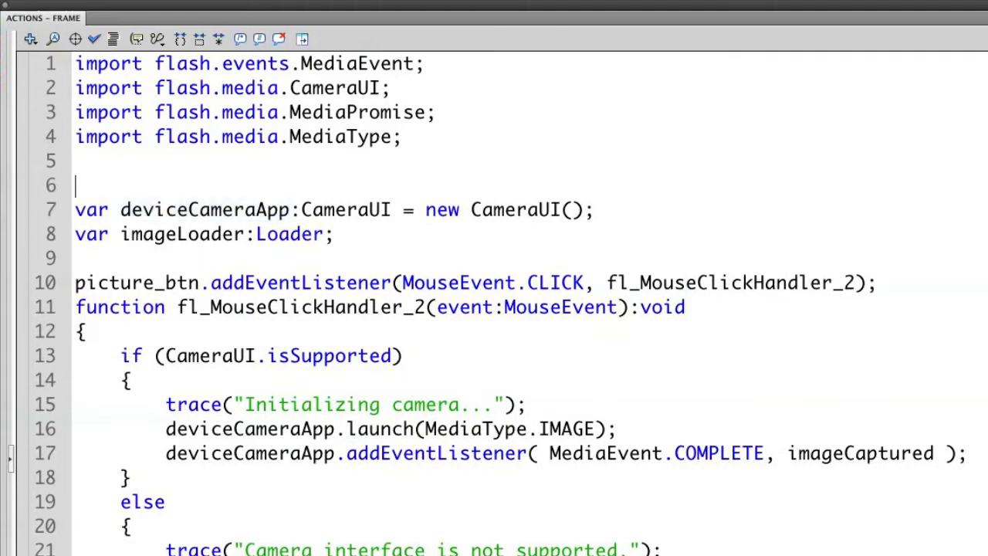
double_click(204, 210)
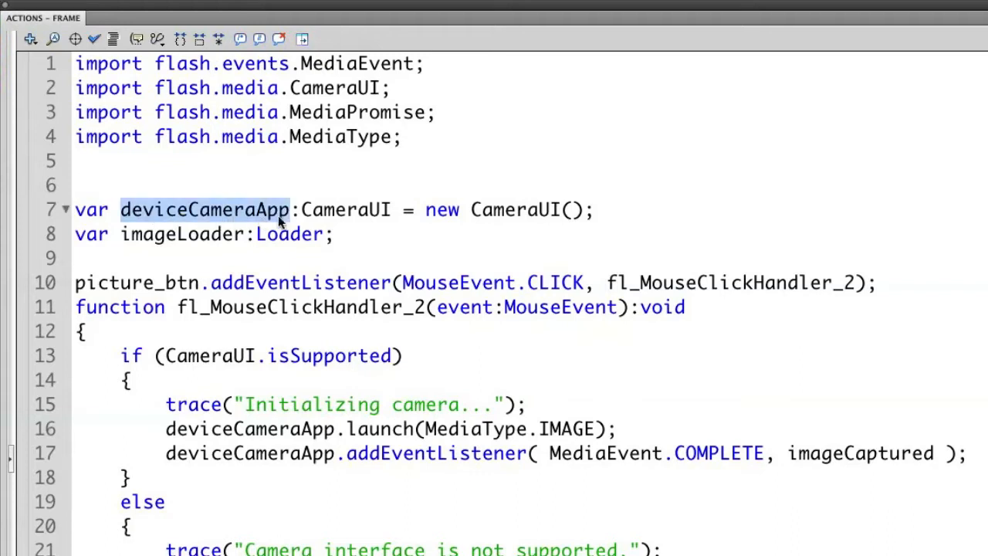
mouse_move(259, 216)
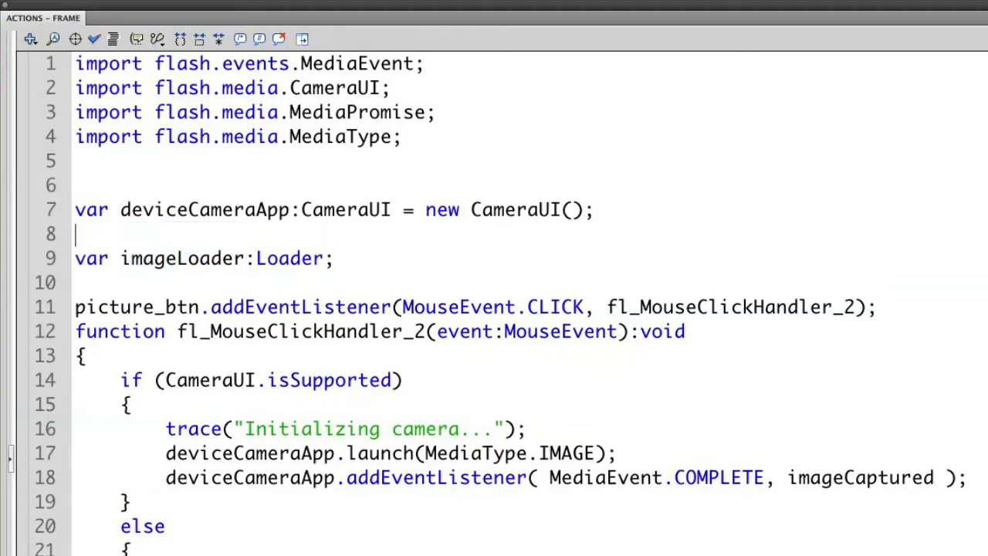
- Add an '//Image reference//' comment above imageLoader and restore the deviceCameraApp name
type("//Image re")
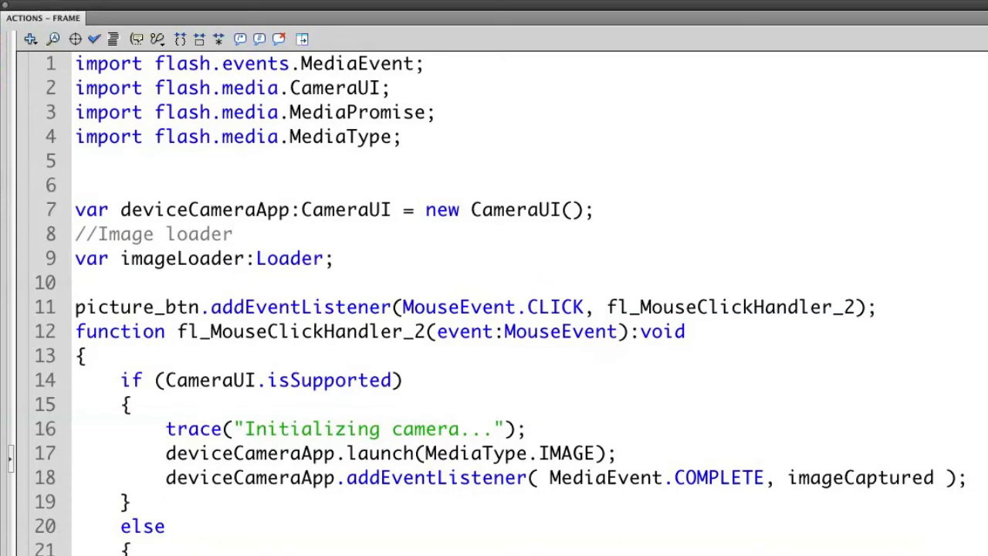
type("refr")
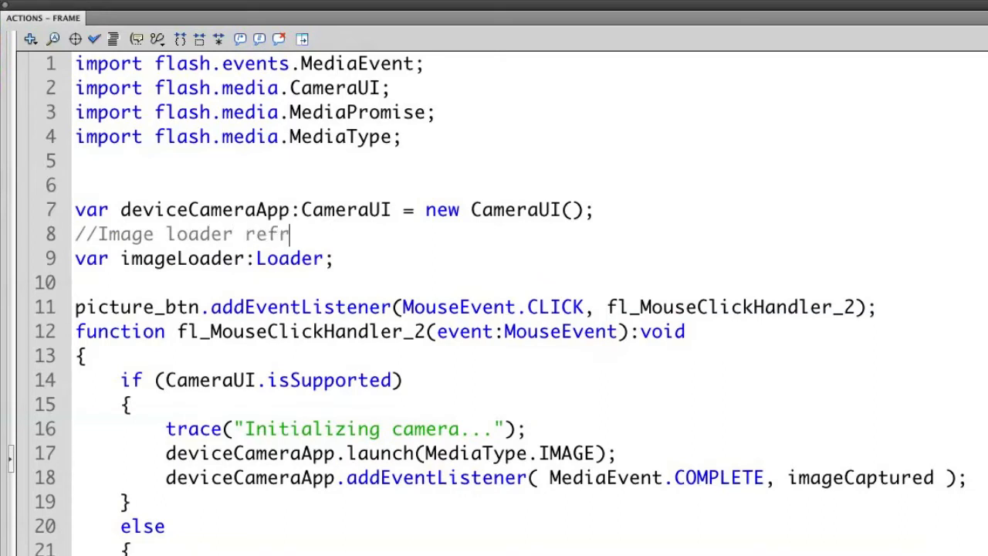
type("er")
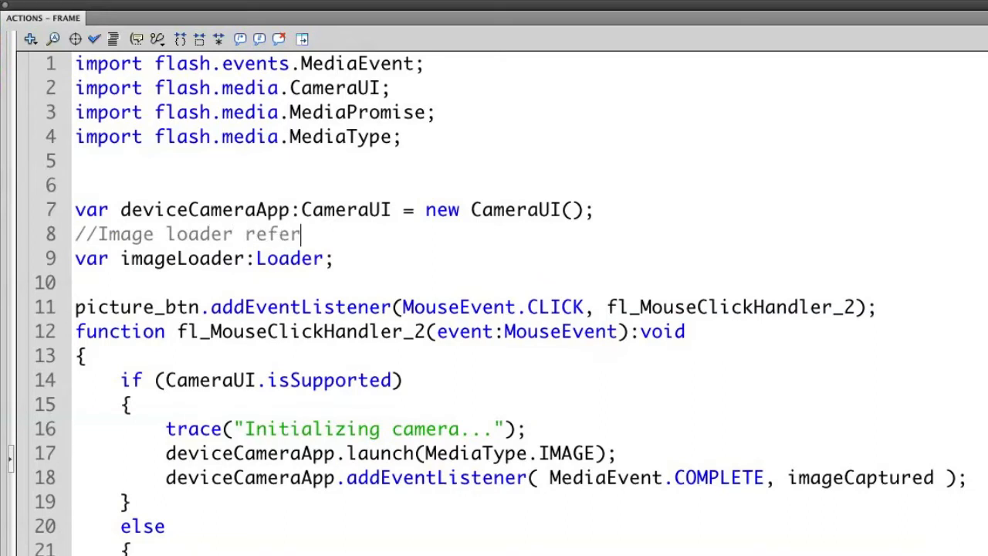
type("ence//")
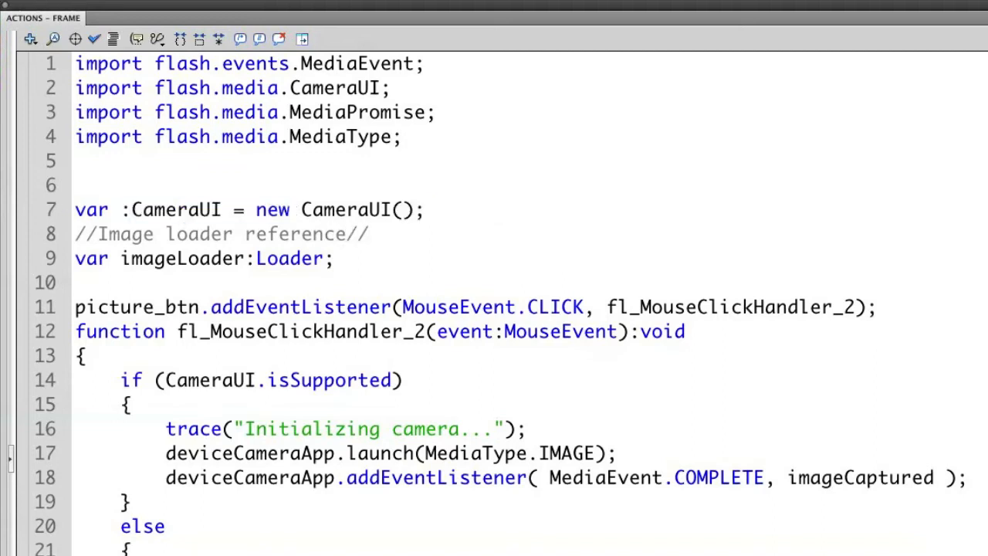
type("deviceCameraApp")
type("//")
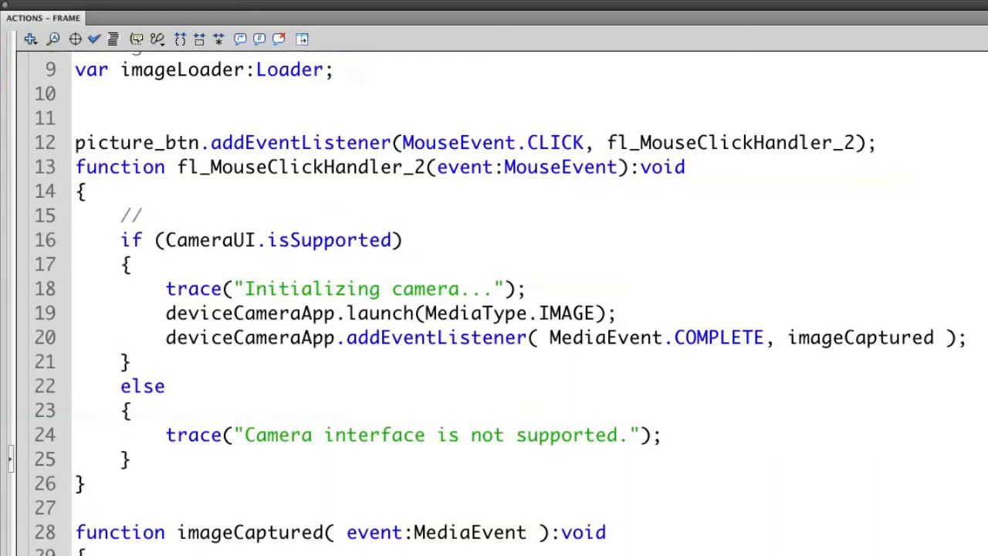
- Add an 'If there is a camera available...' comment above the support check
type("If there is a c")
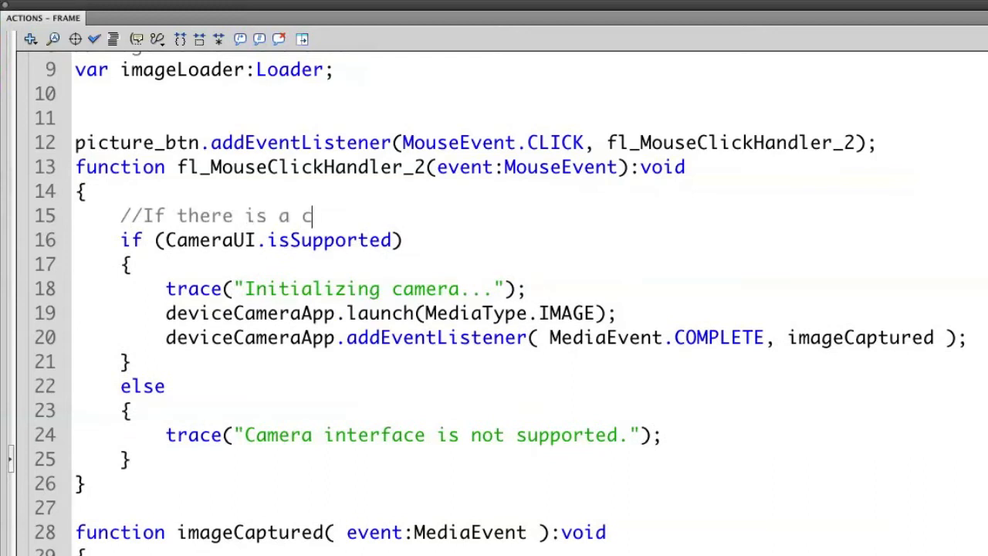
type("amera availa")
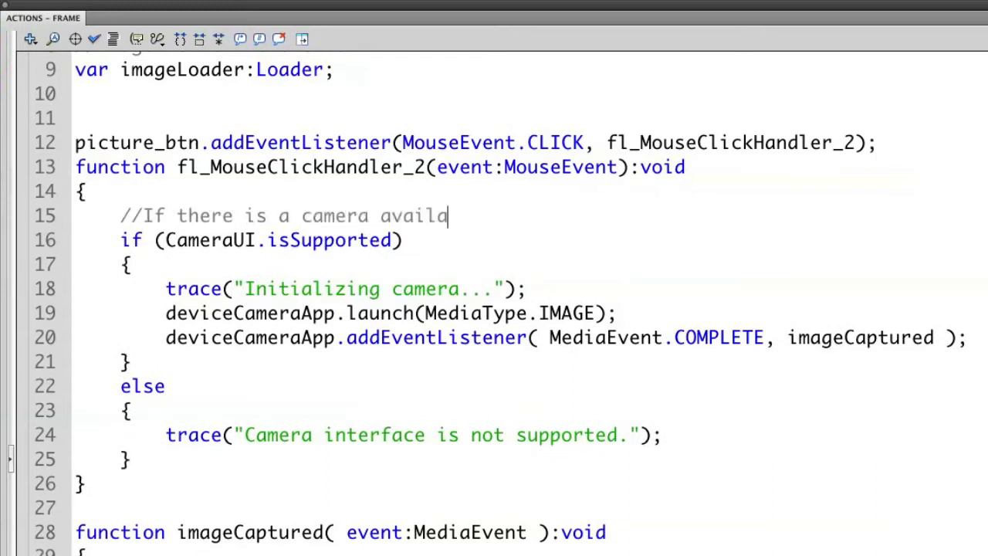
type("ble...")
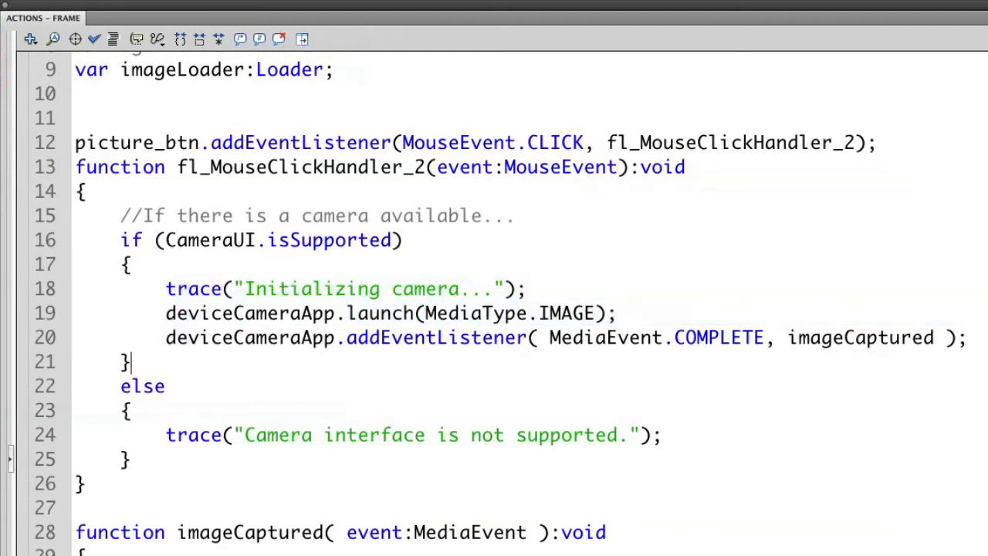
double_click(569, 312)
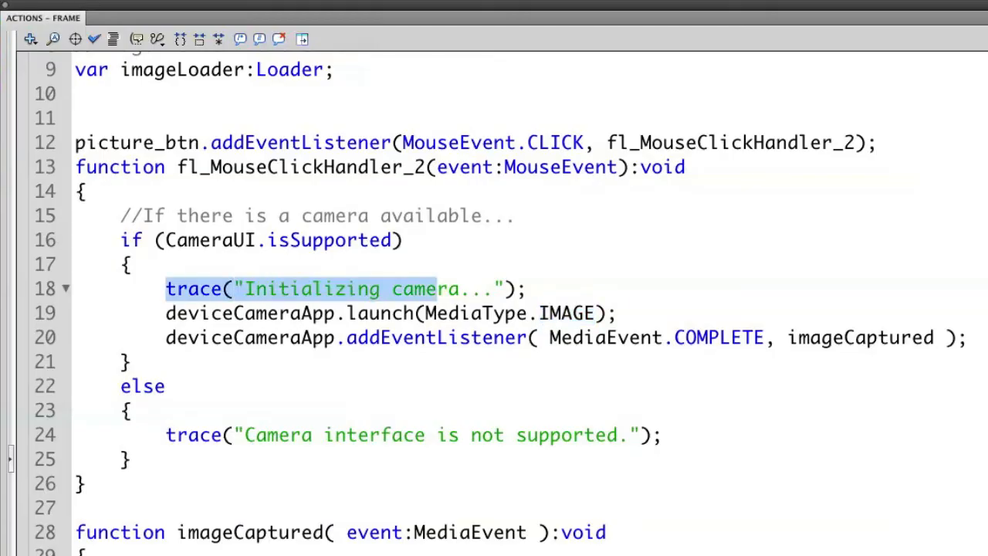
- Return to the stage and select the dynamic text field under the photo frame
left_click(340, 289)
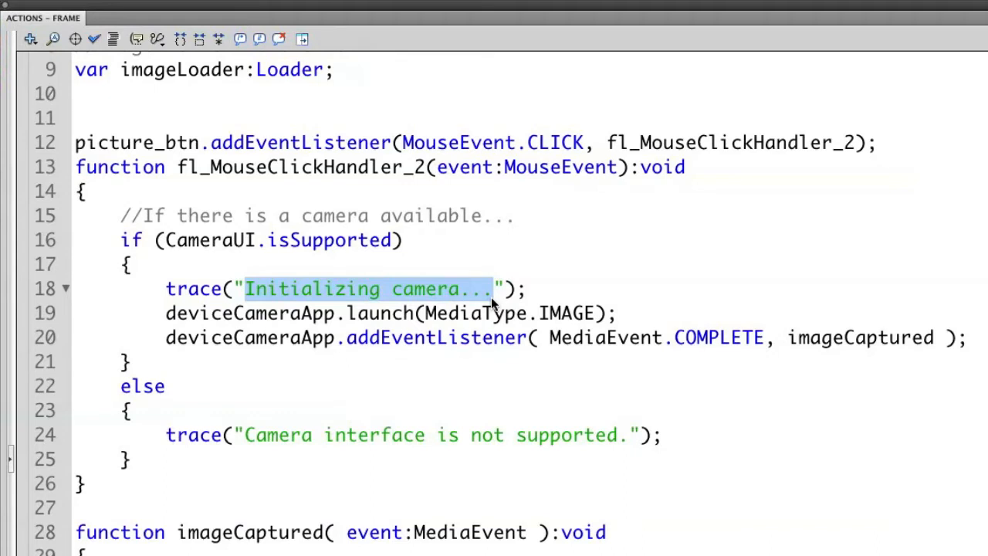
left_click(331, 289)
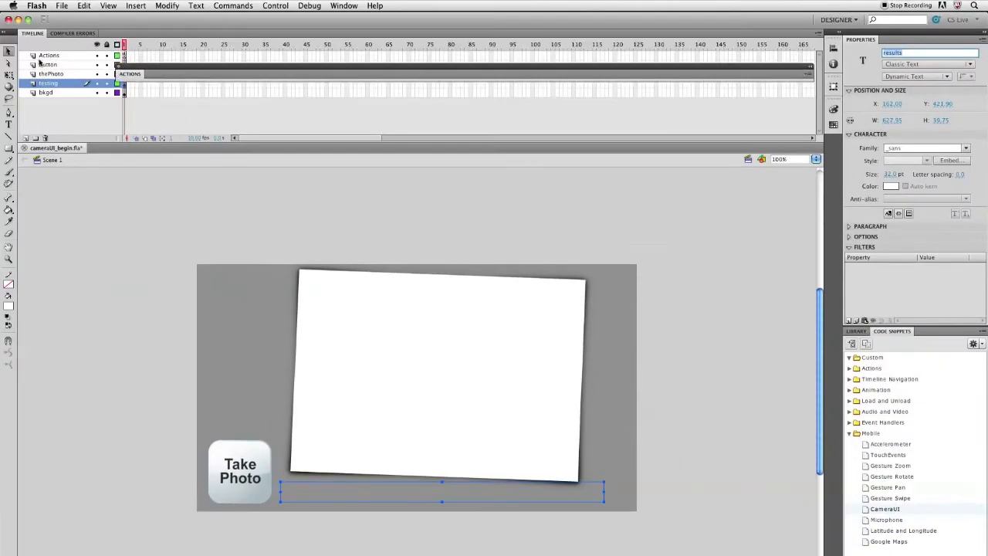
- Replace trace on line 18 with results.text = "Initializing camera..."
left_click(50, 56)
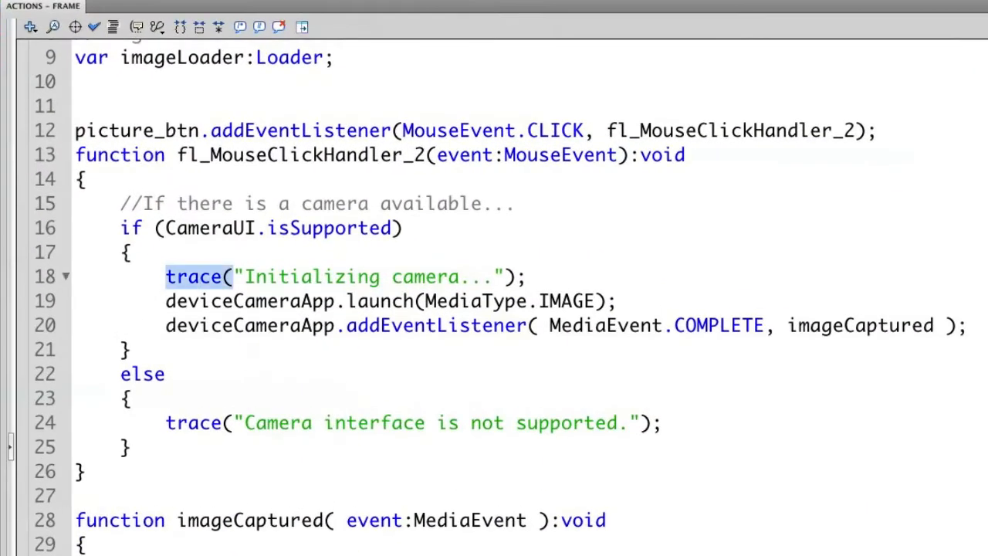
type("results")
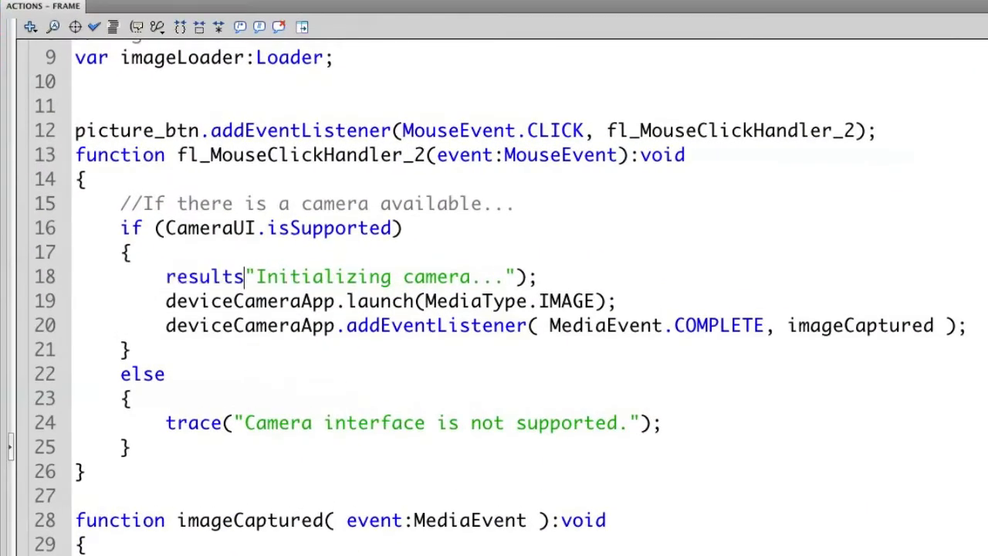
type(".text")
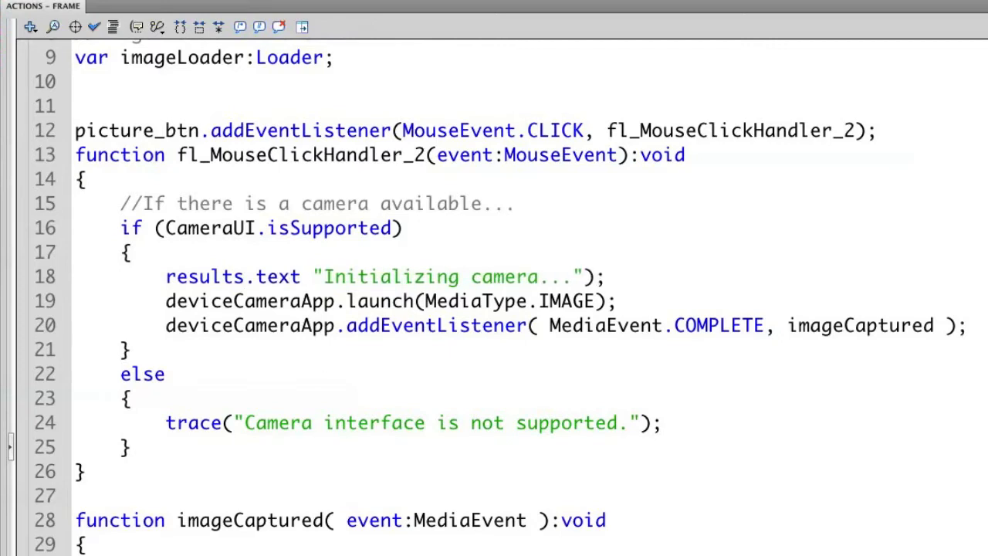
type("=")
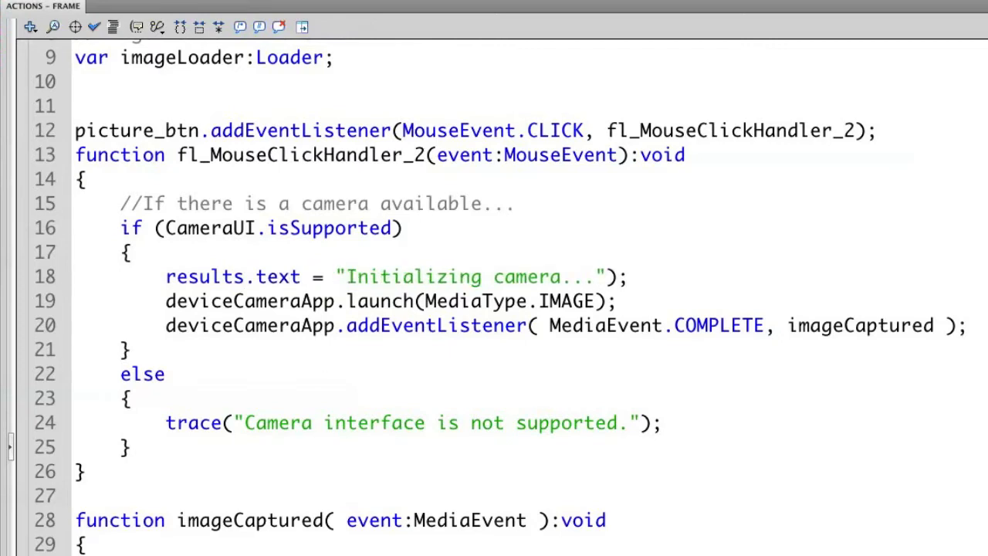
left_click(615, 276)
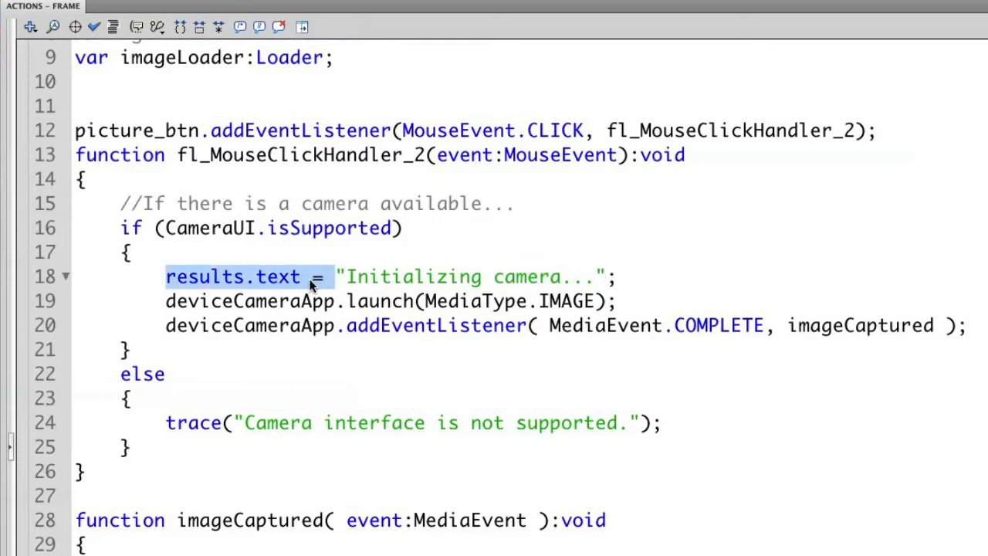
scroll("down", 3)
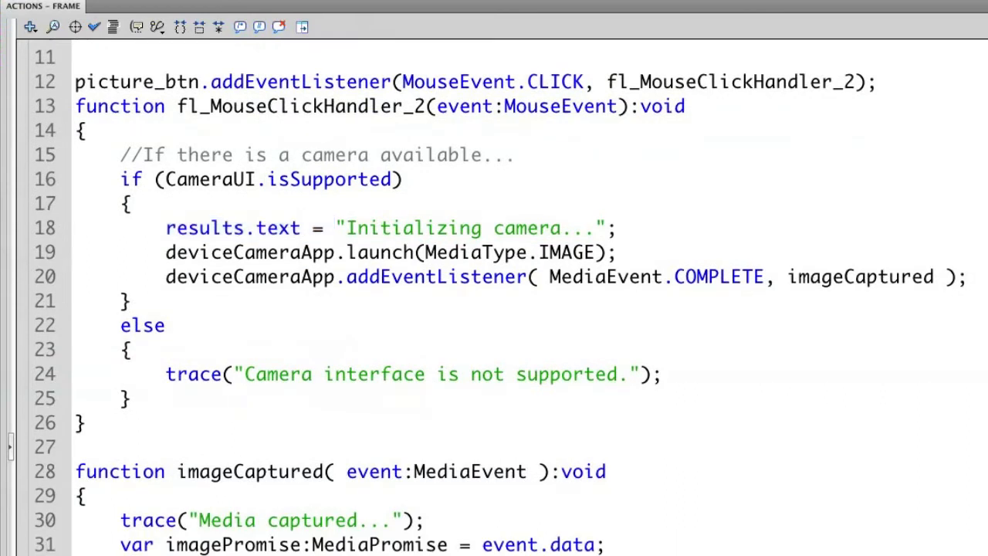
- Comment the camera launch and photo-taken listener lines near imageCaptured
type("//Lanu")
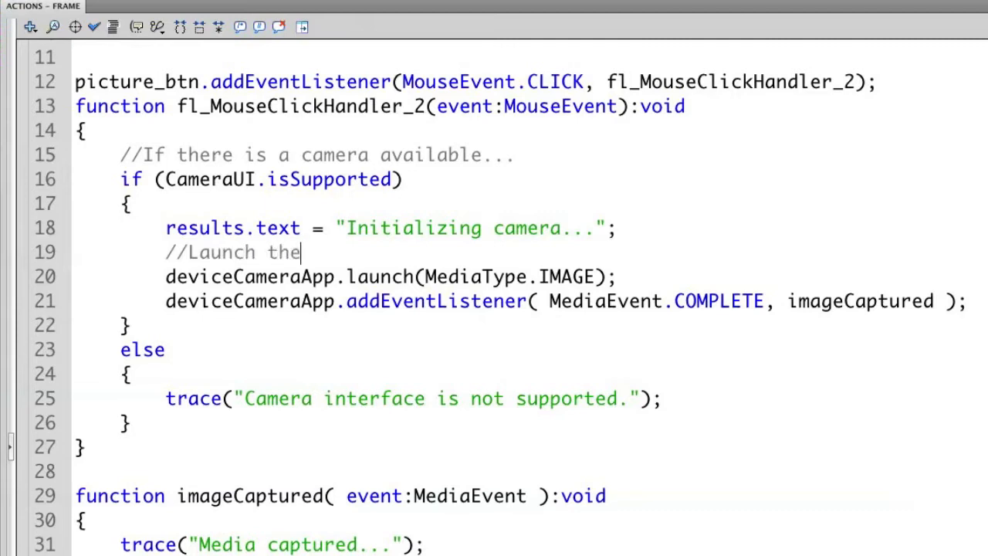
type("camera app")
type("//When a photo is take")
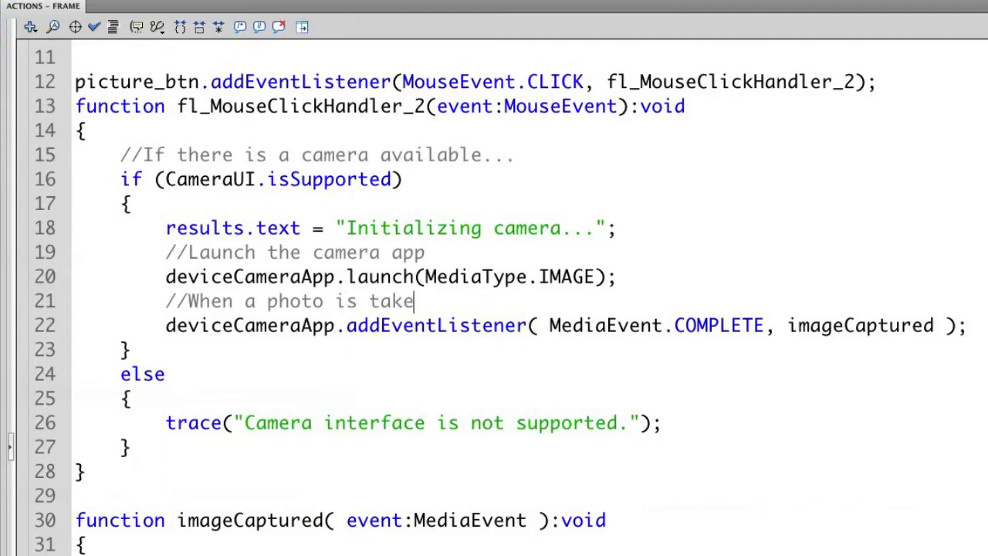
type("n..")
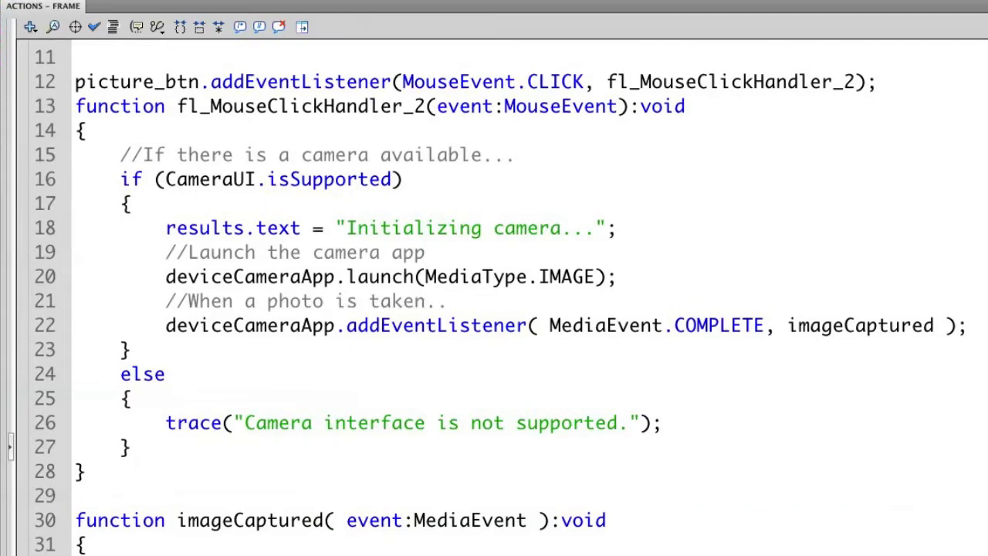
double_click(859, 324)
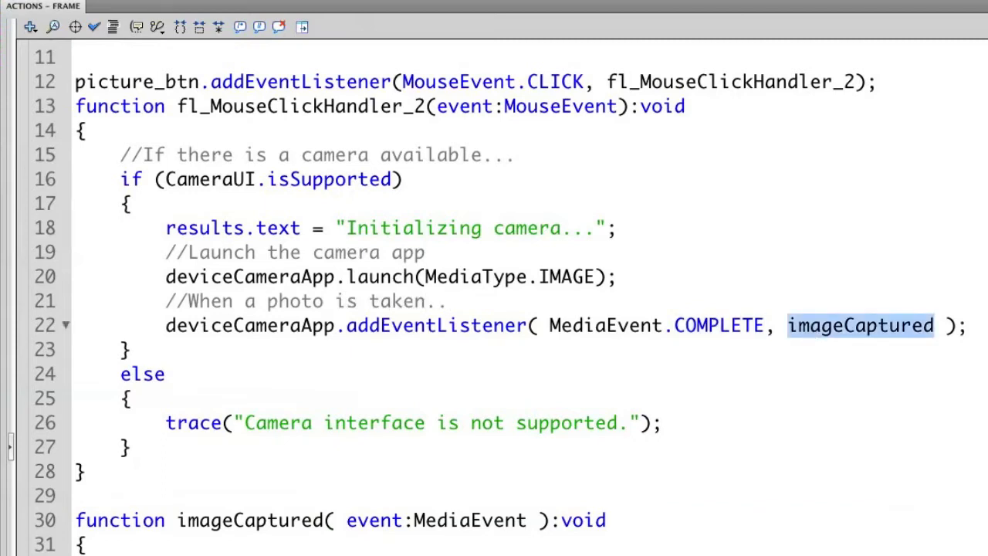
scroll("down", 3)
type("results.text = ")
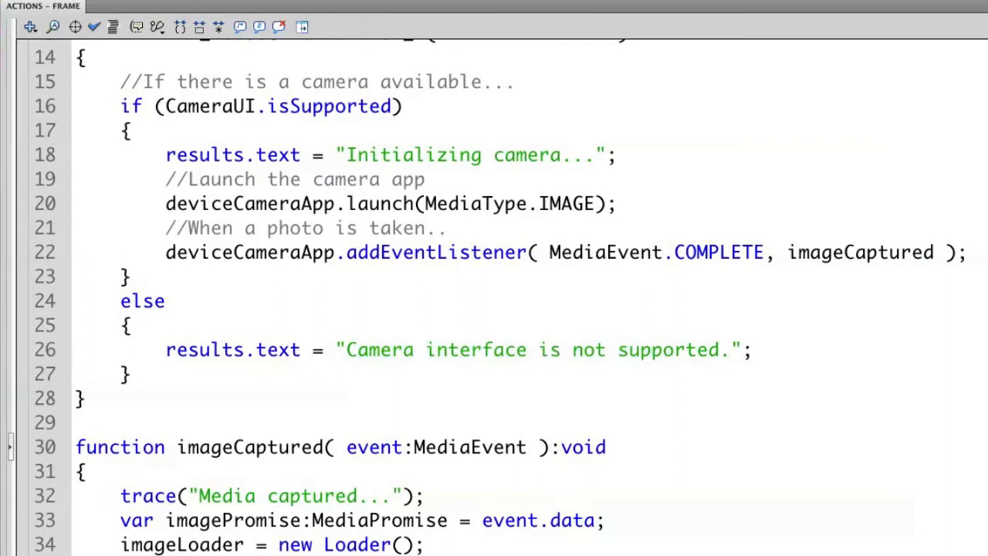
scroll("down", 3)
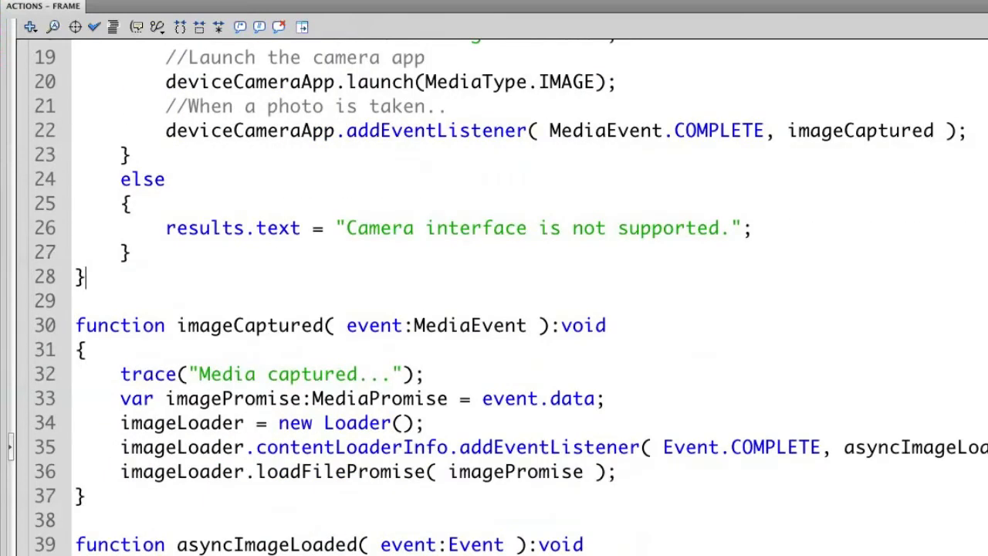
- Send the unsupported and 'Media captured...' messages to results.text instead of trace
double_click(718, 130)
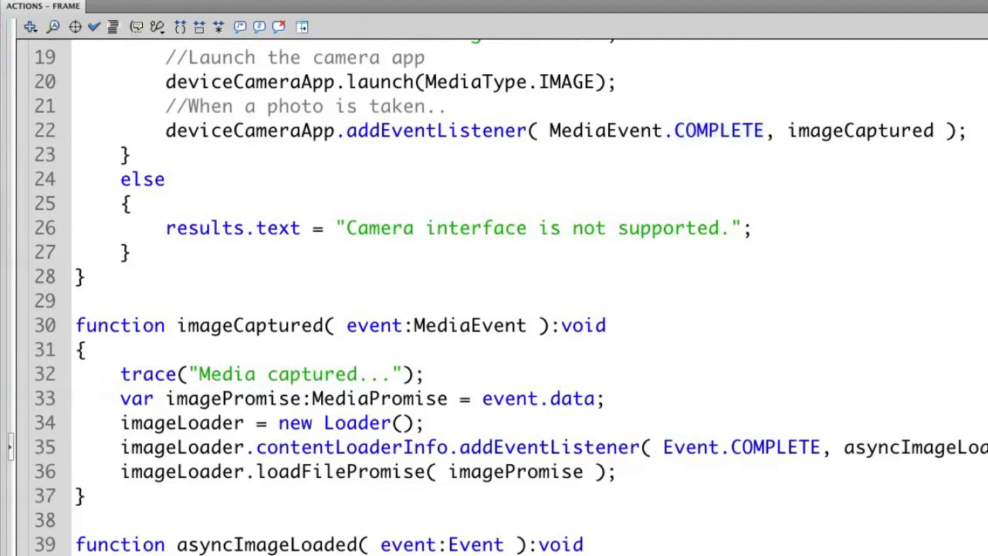
double_click(149, 375)
type("results.text = ")
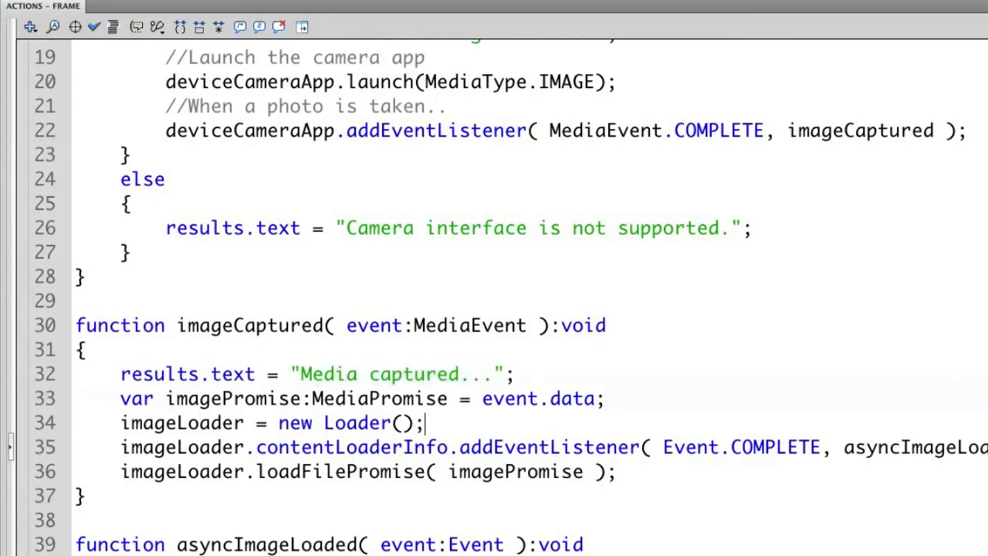
double_click(378, 398)
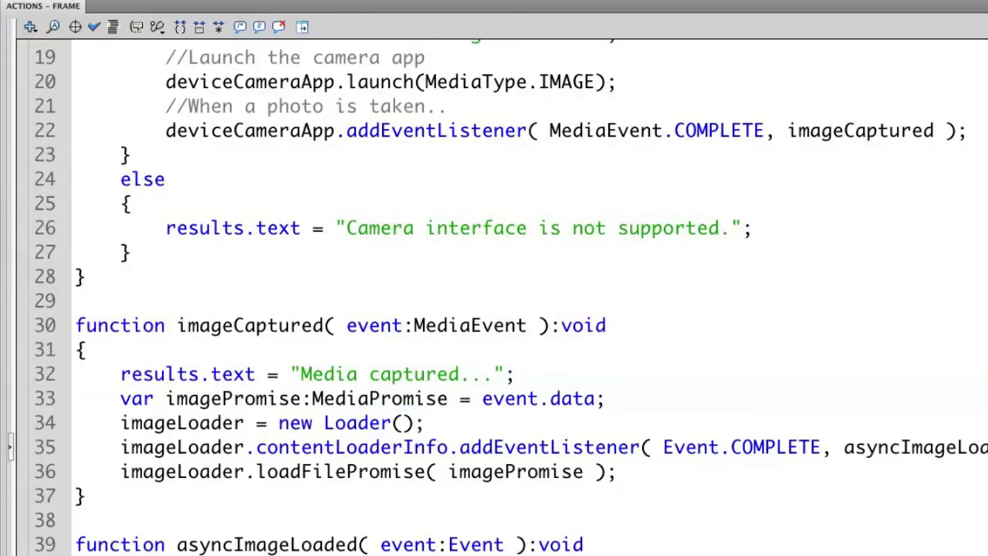
double_click(379, 399)
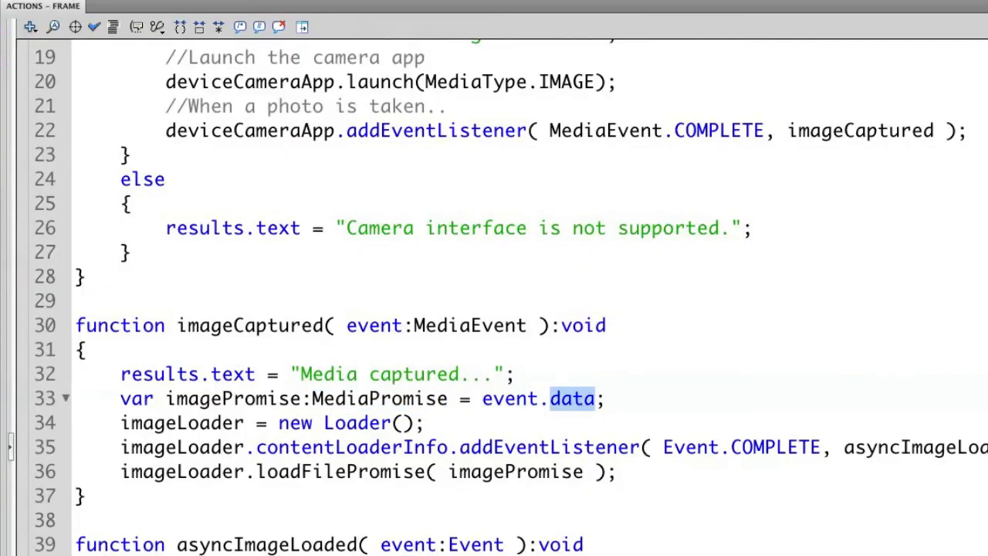
left_click(121, 423)
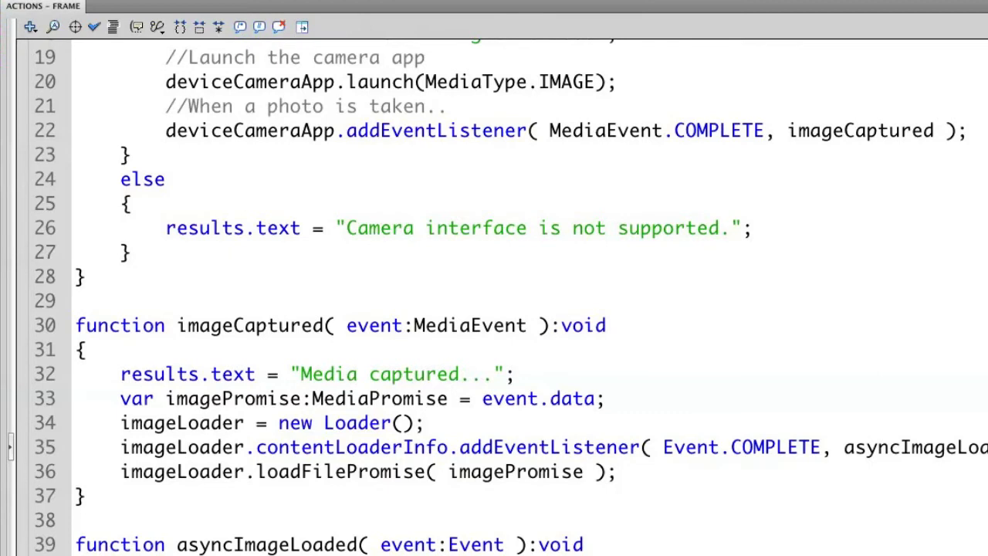
double_click(689, 448)
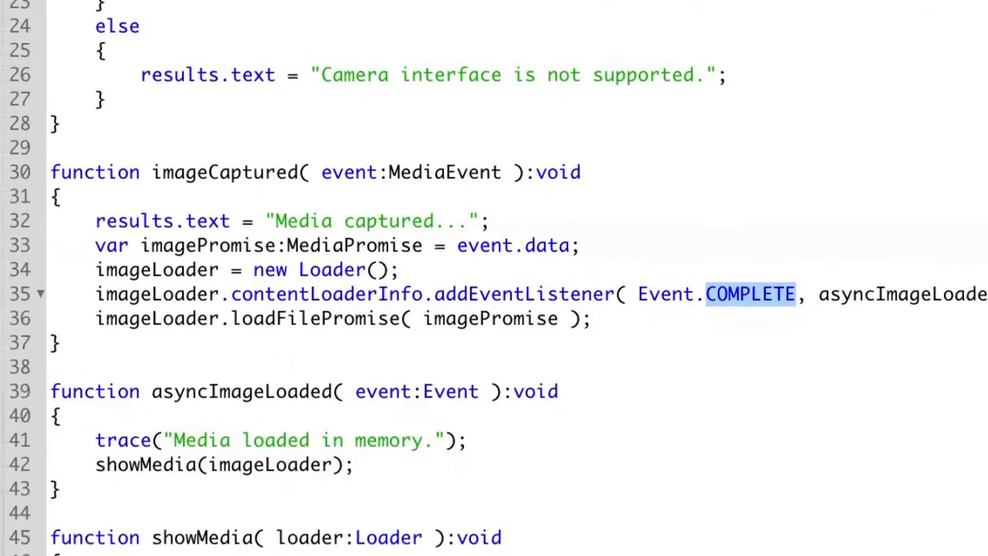
- Make asyncImageLoaded set results.text to "Media loaded in memory." and call showMedia(imageLoader)
scroll("down", 3)
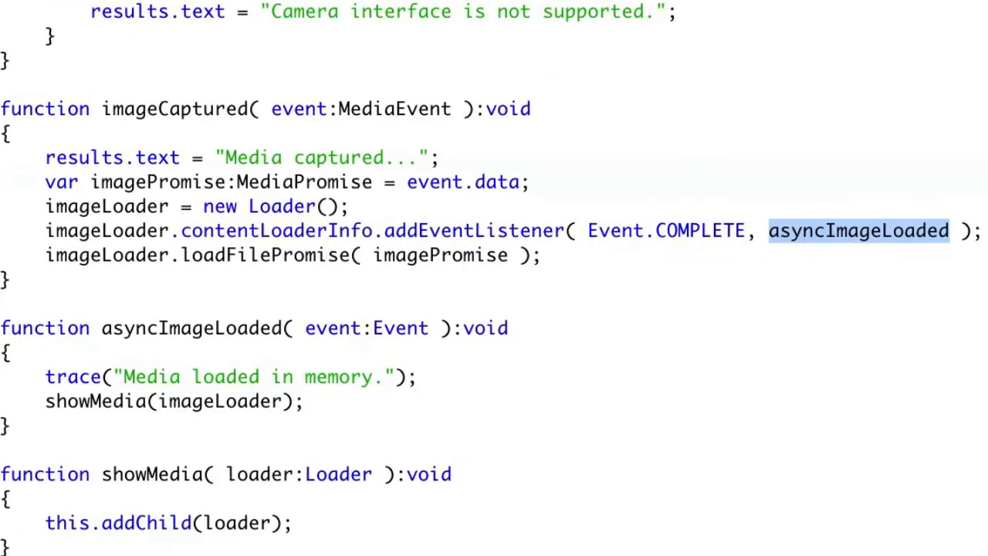
mouse_move(788, 246)
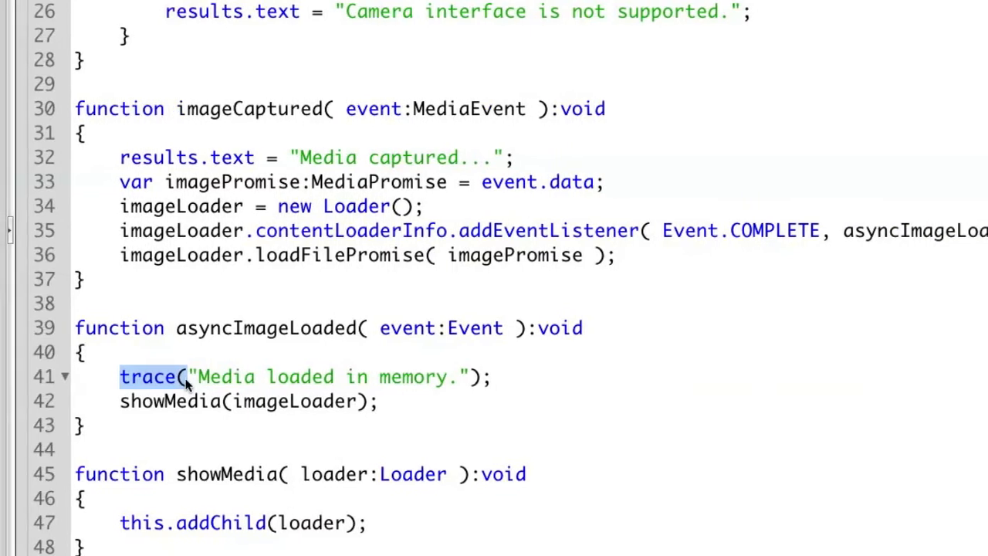
type("results.text =")
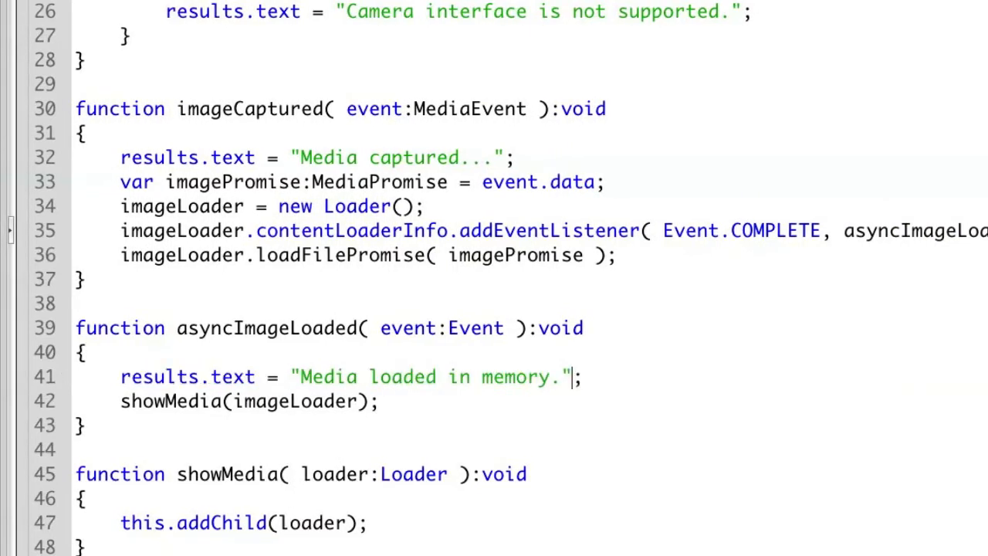
double_click(170, 402)
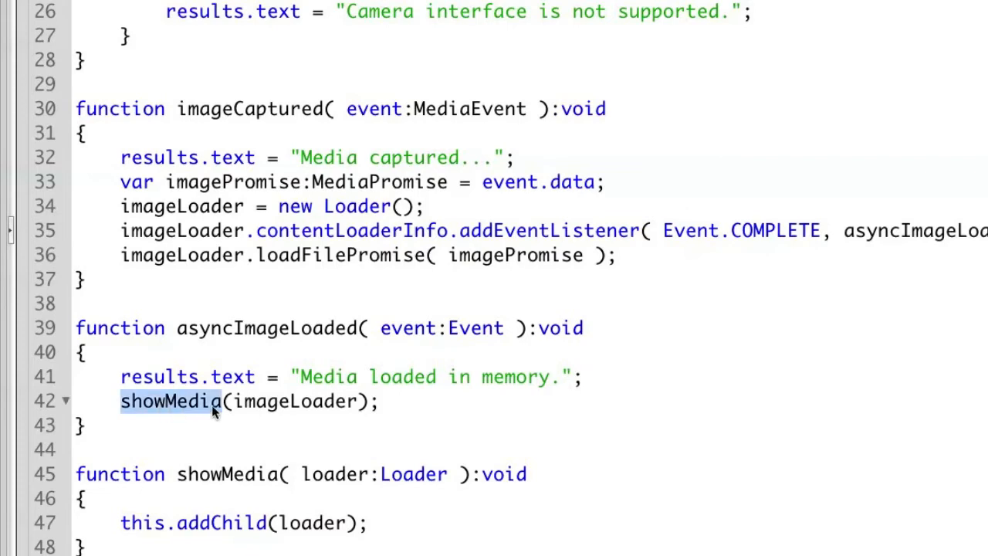
double_click(295, 402)
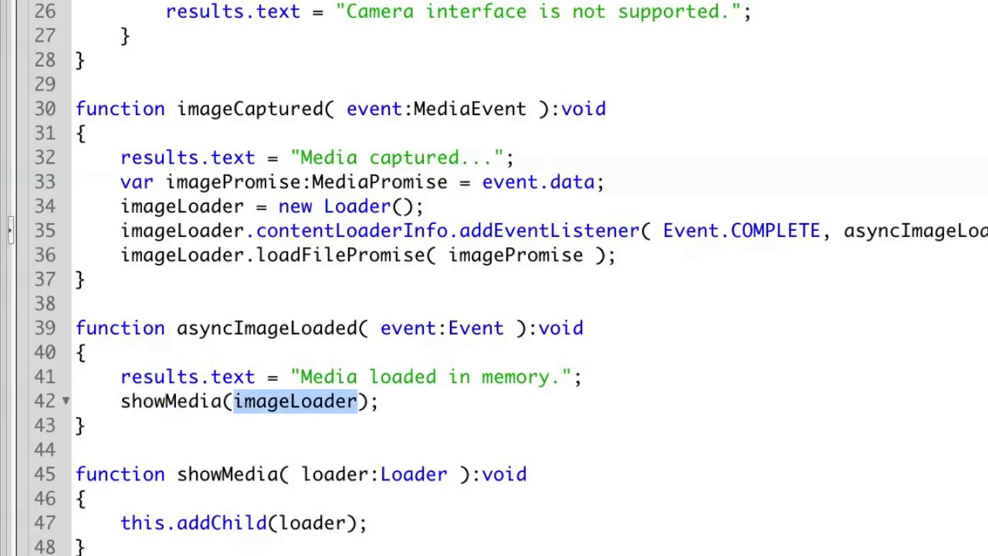
mouse_move(268, 405)
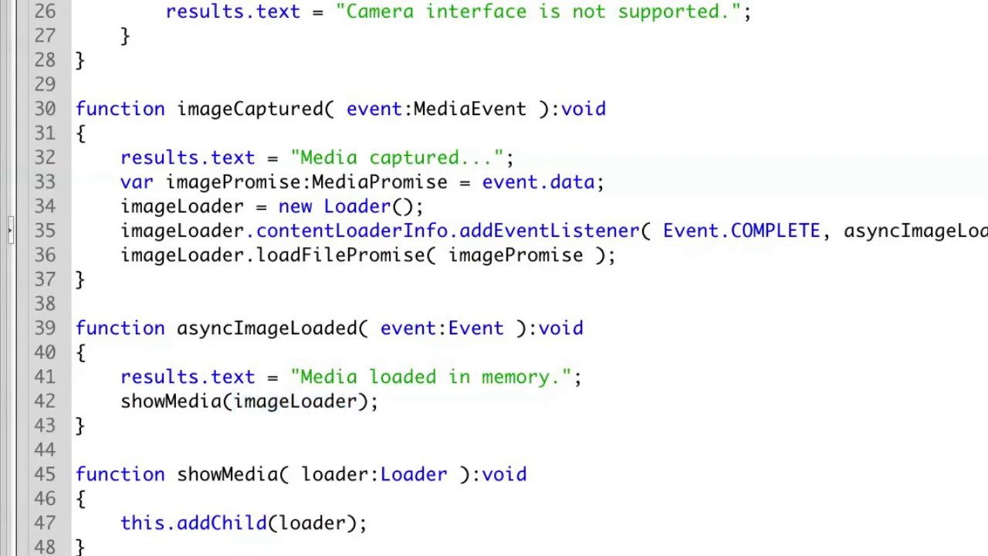
scroll("down", 3)
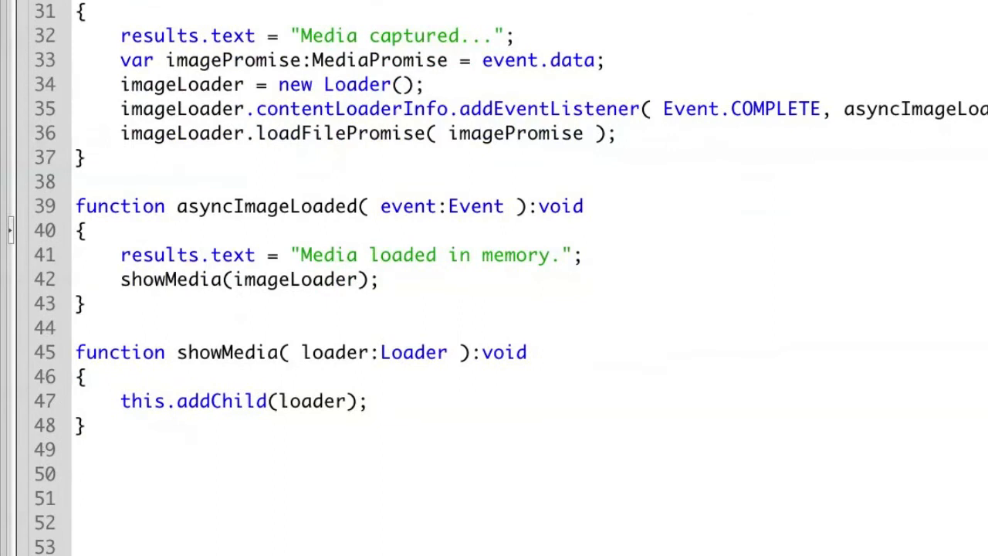
- Have showMedia add the loader to thePhoto and set thePhoto to 500 wide by 325 high
double_click(221, 401)
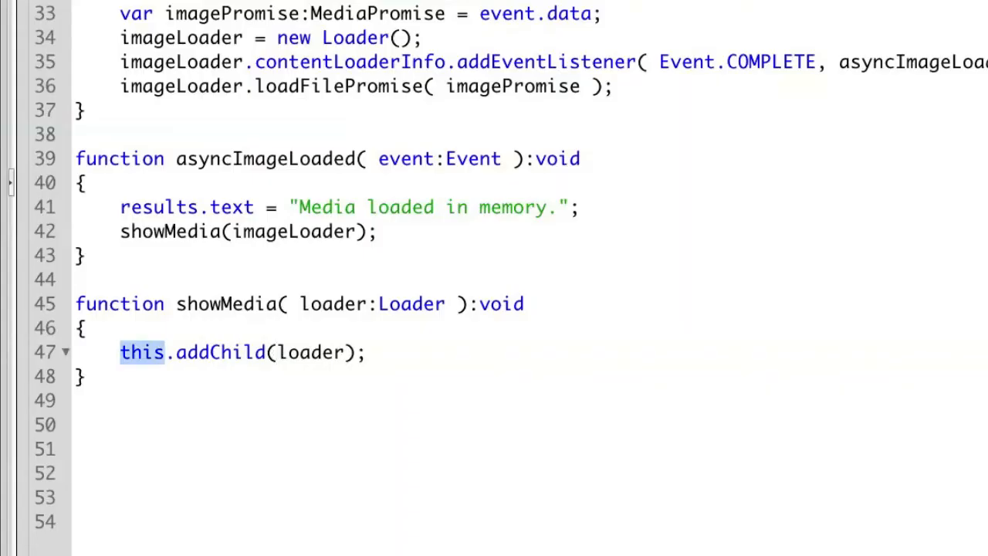
type("thePhoto.")
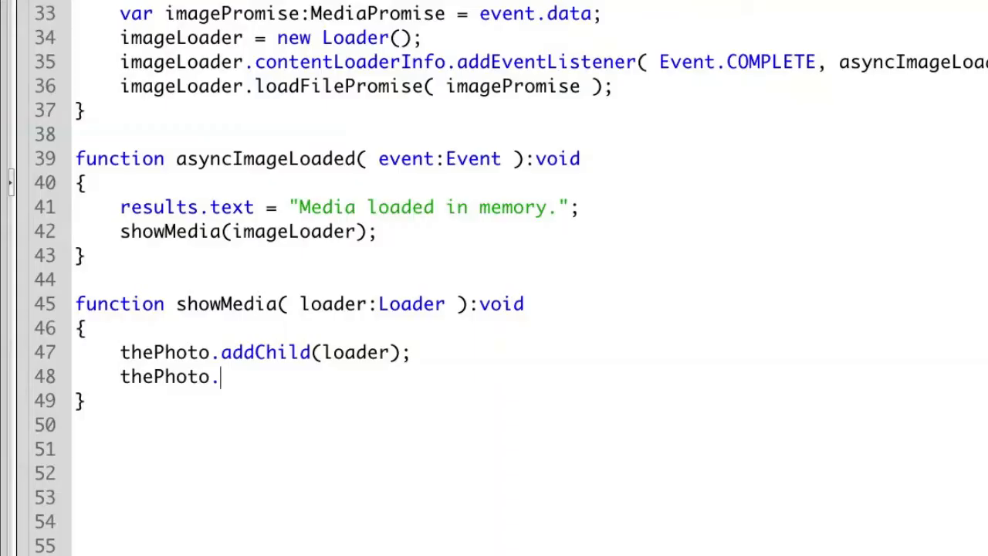
type("width")
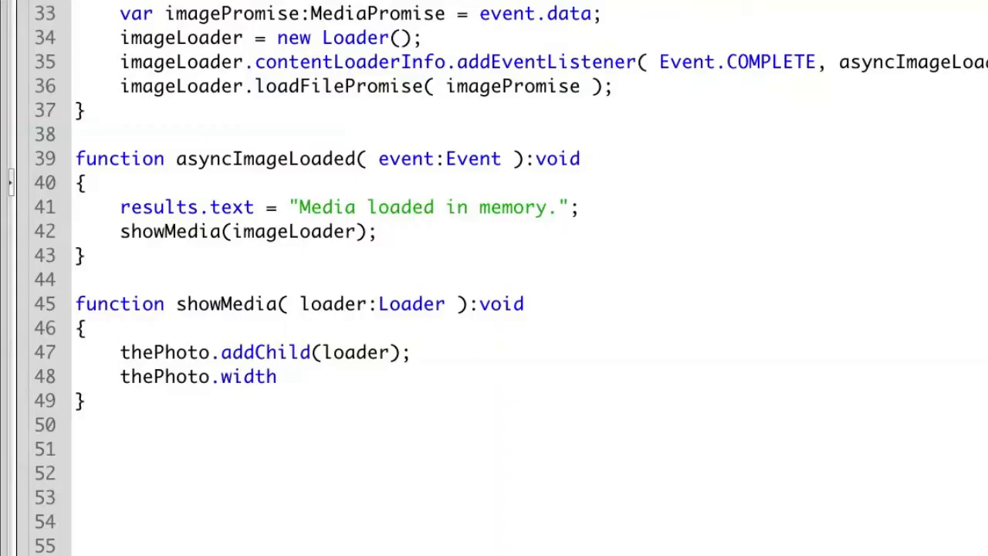
type("= 500;")
type("thePhoto.")
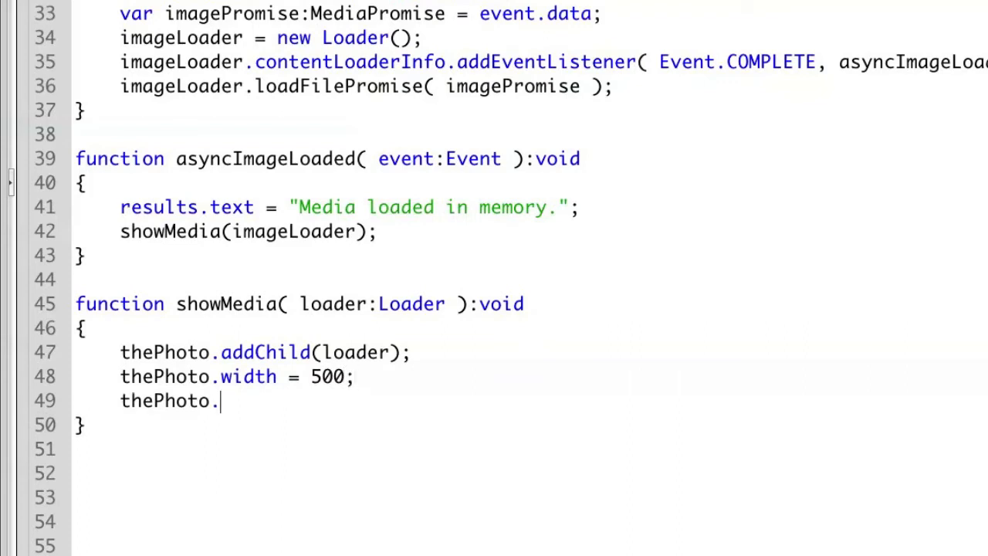
type("height")
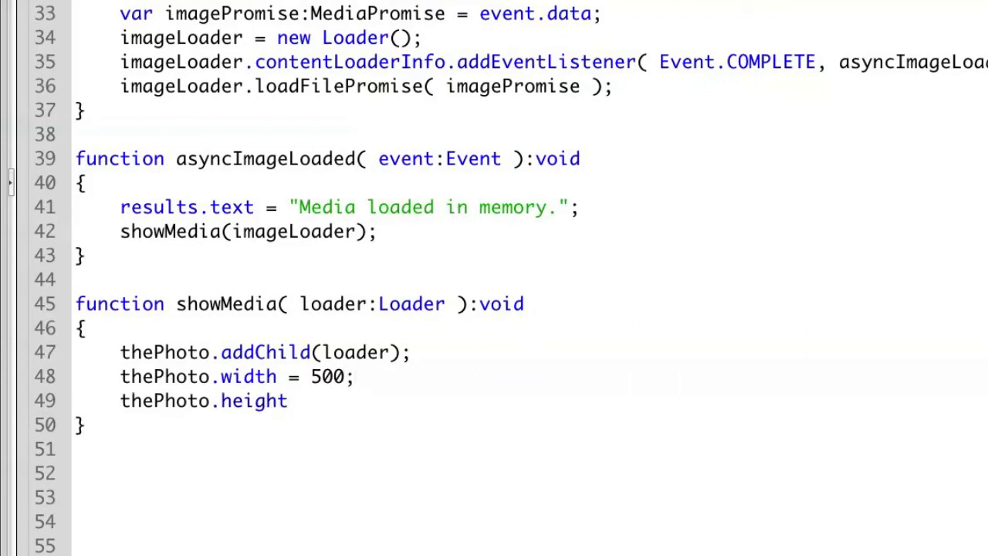
type("=")
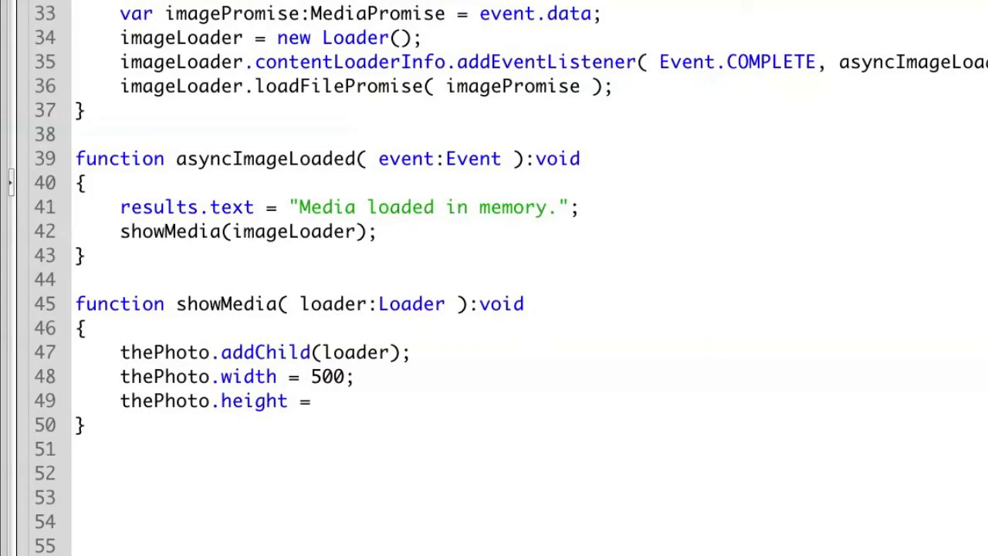
type("325;")
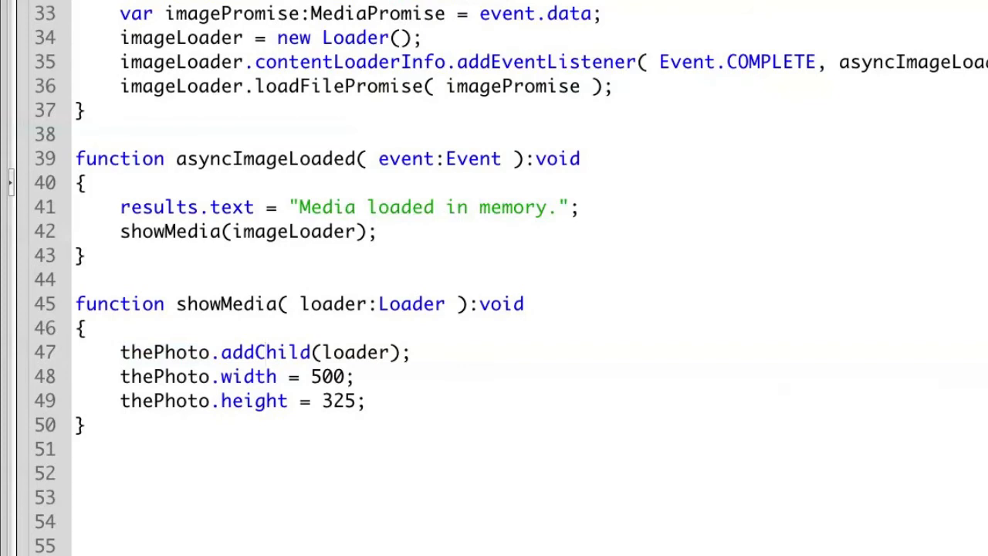
left_click(88, 9)
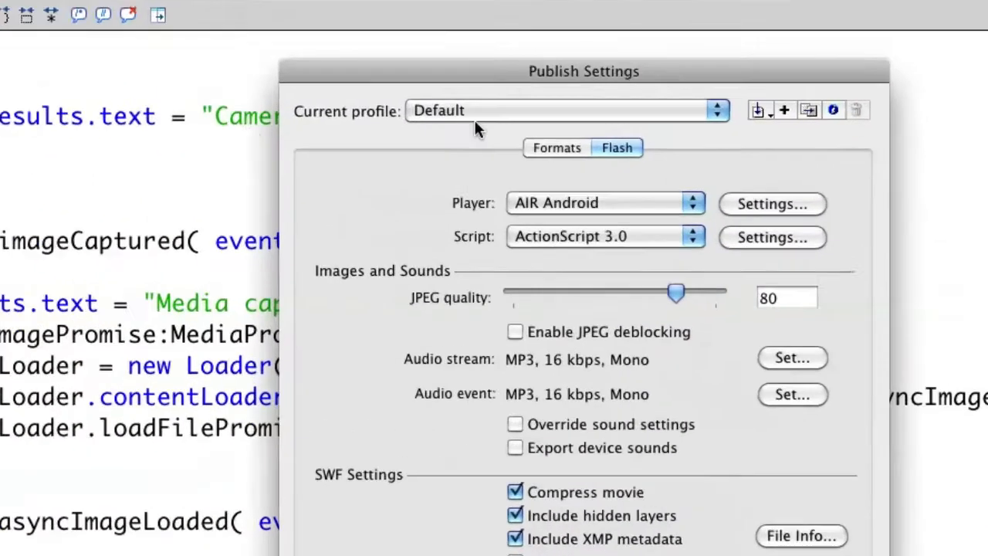
- Keep AIR Android as the Player target and bring up its application settings
left_click(605, 203)
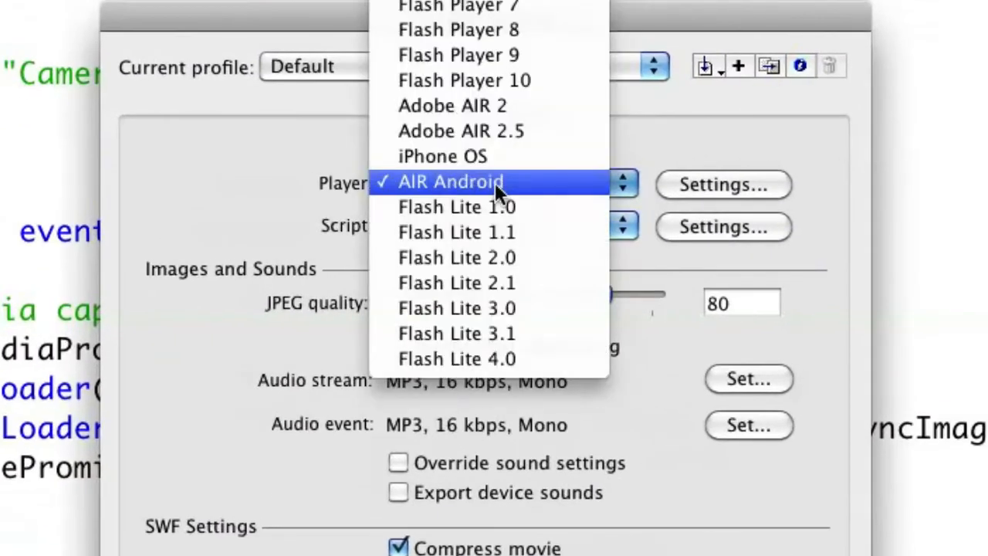
left_click(451, 182)
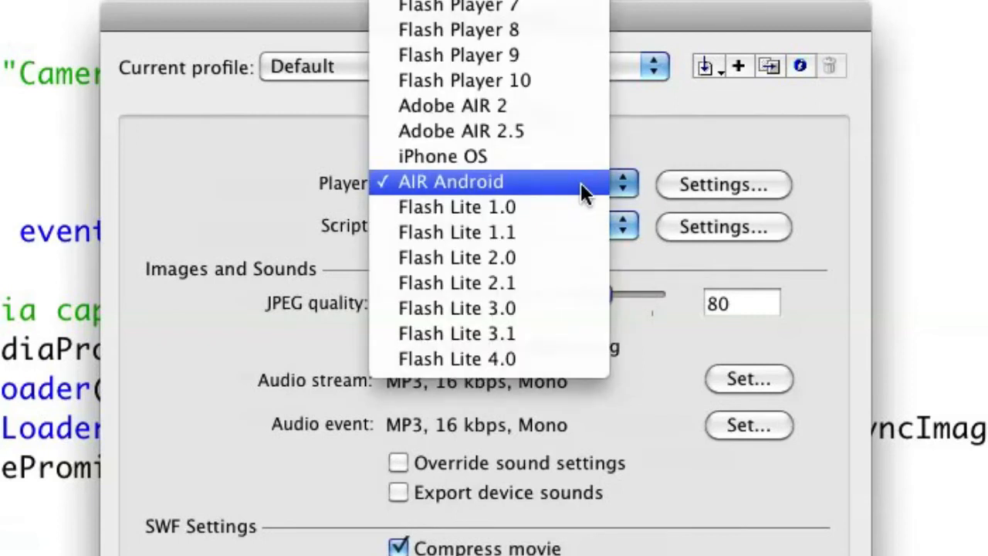
left_click(451, 182)
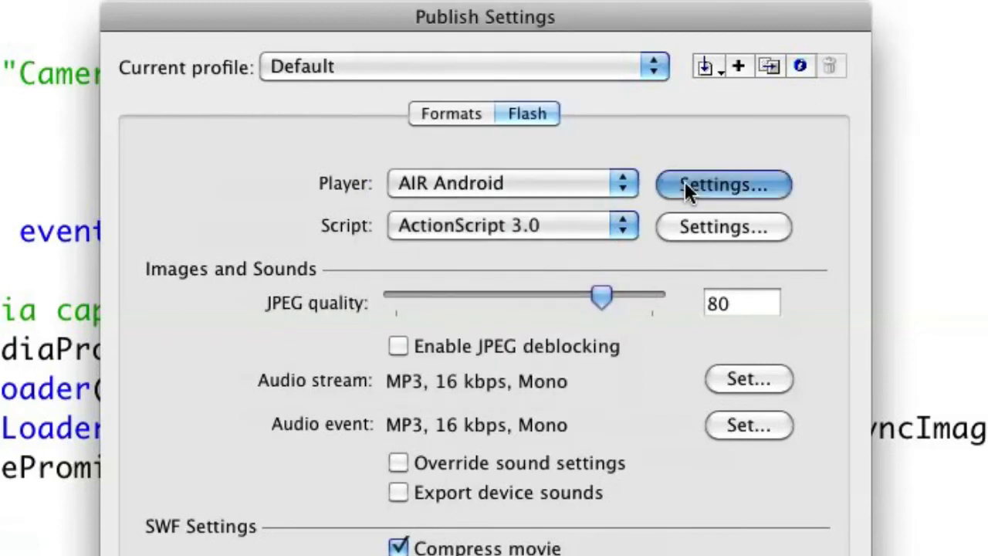
left_click(723, 185)
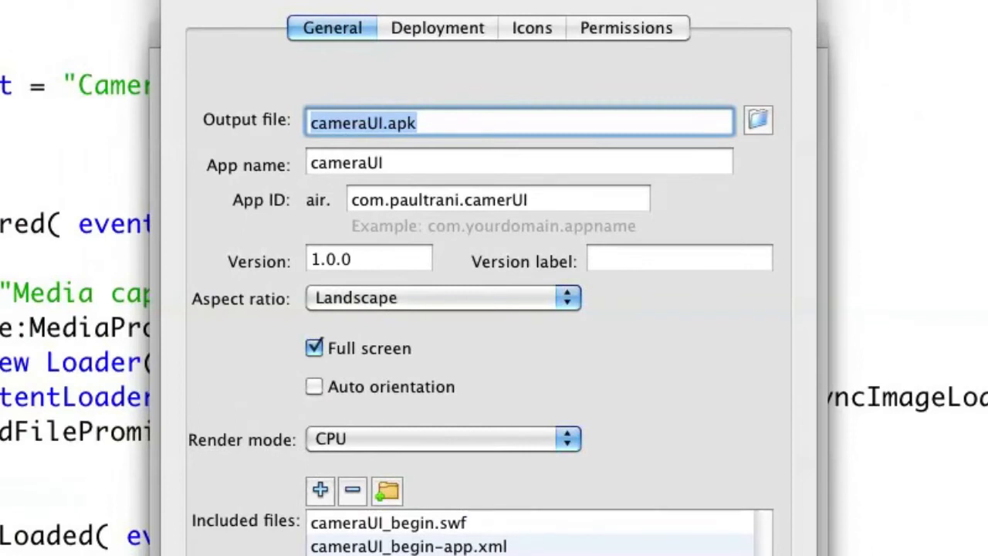
mouse_move(202, 312)
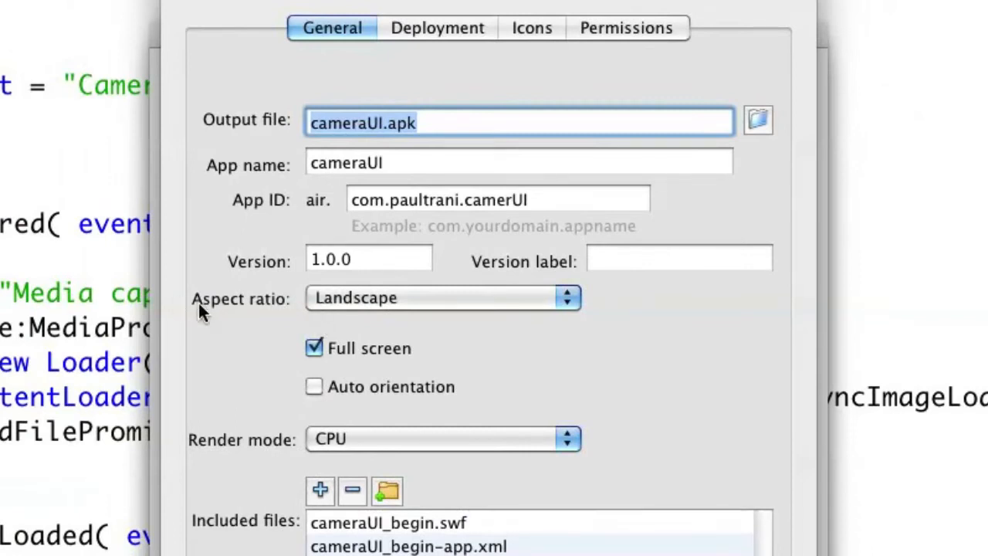
- Enable the CAMERA permission and keep install-and-launch on the connected device for deployment
left_click(441, 298)
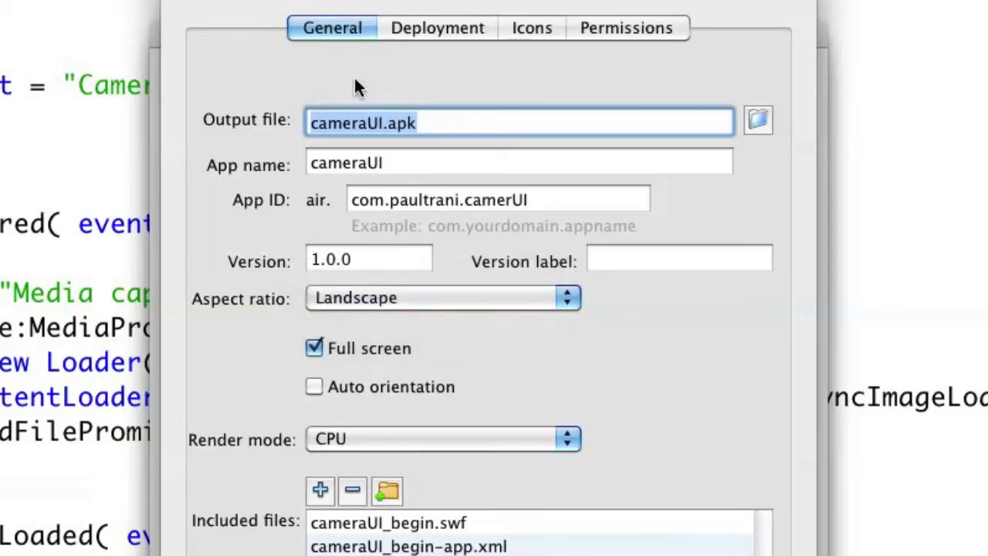
left_click(627, 28)
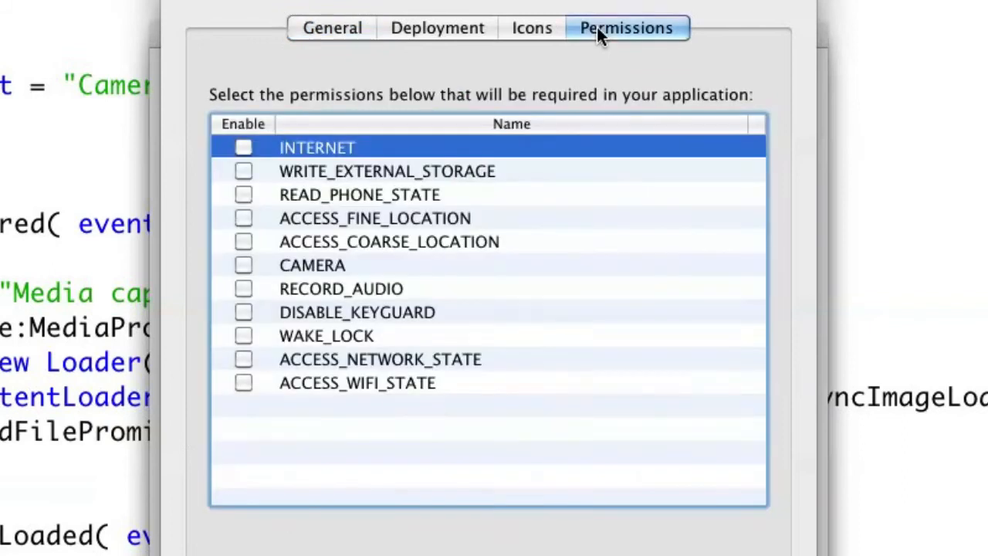
mouse_move(297, 269)
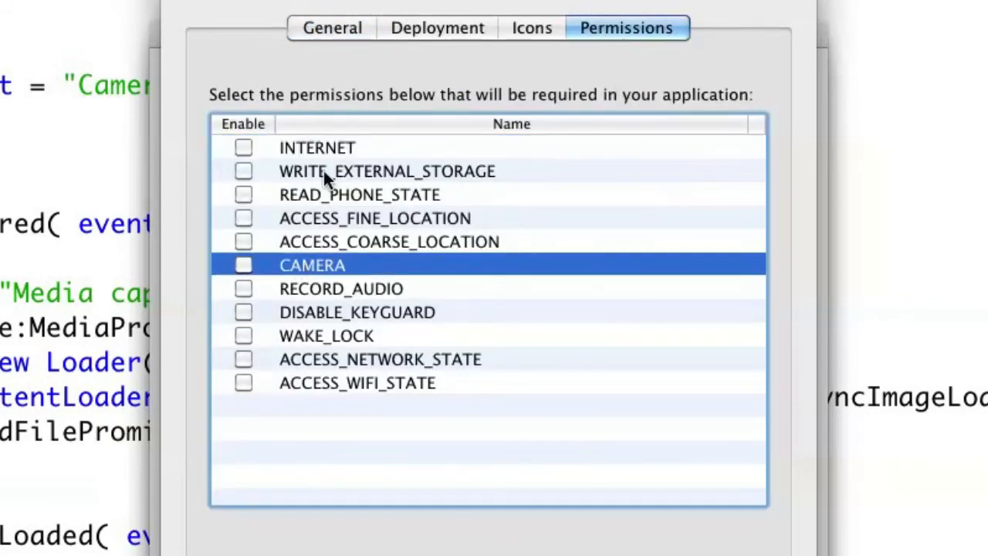
left_click(244, 266)
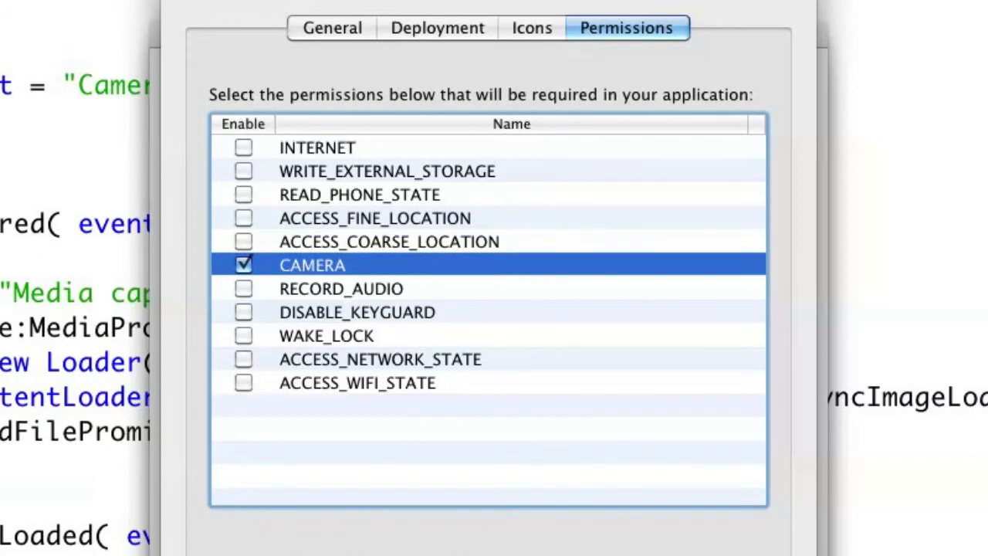
left_click(437, 27)
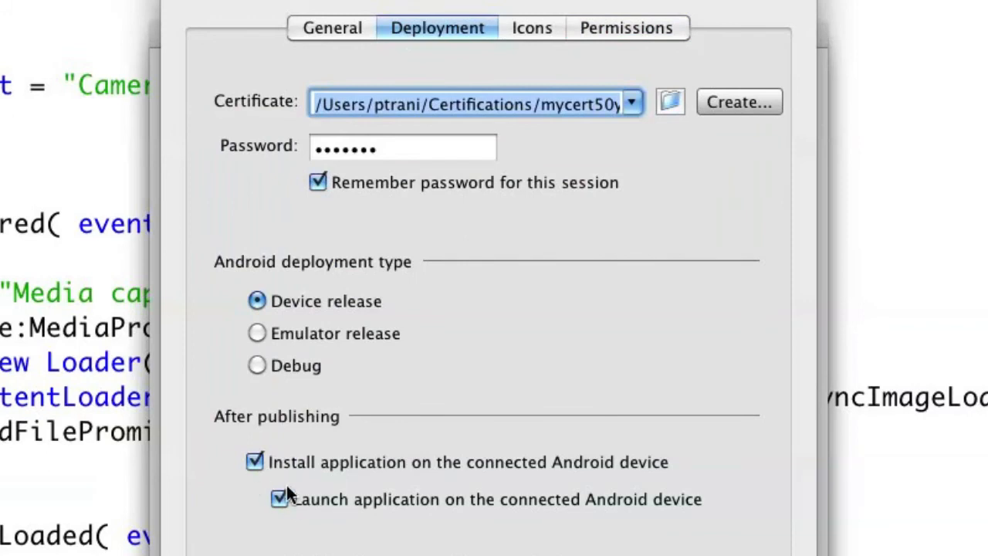
mouse_move(297, 508)
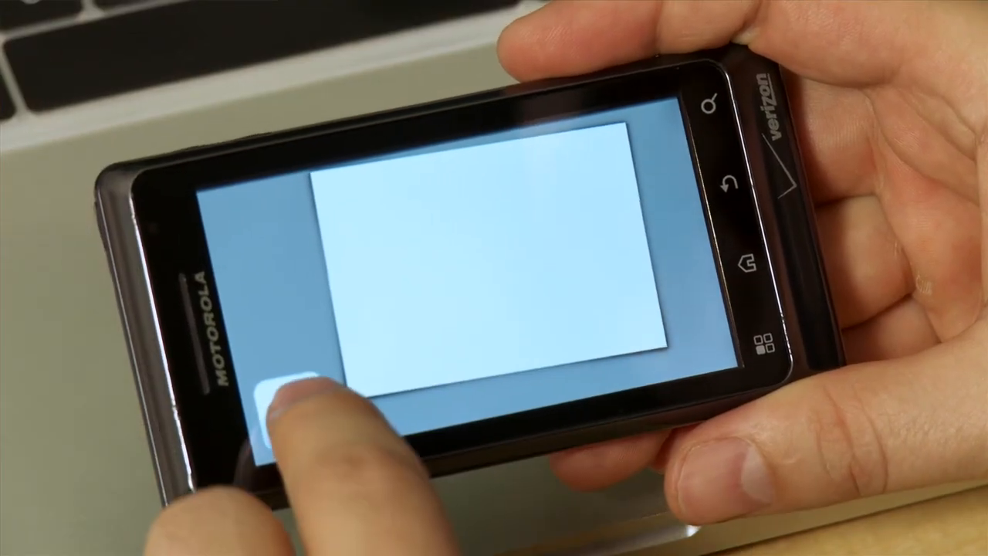
- Shoot a picture with Take Photo and accept it with Done so it loads into the frame
left_click(290, 401)
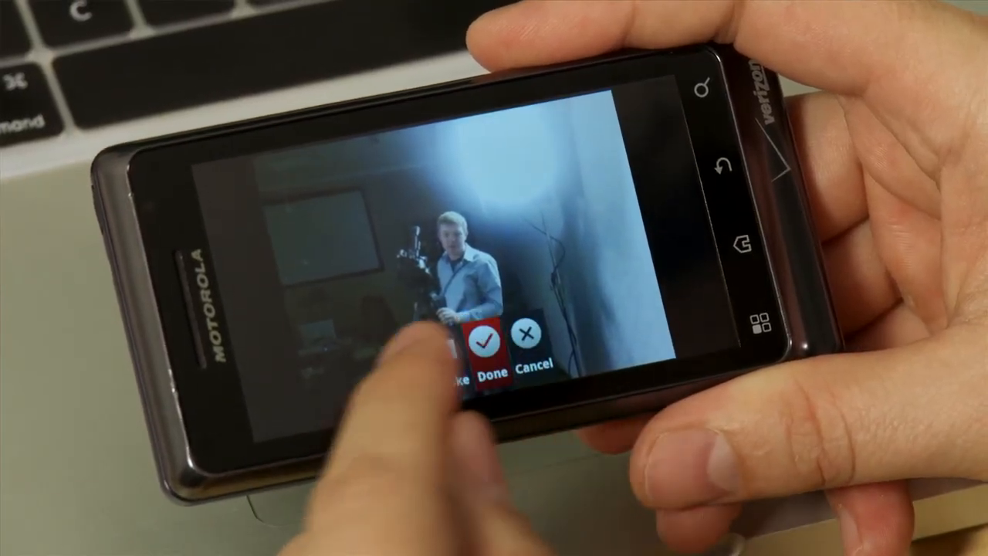
left_click(486, 340)
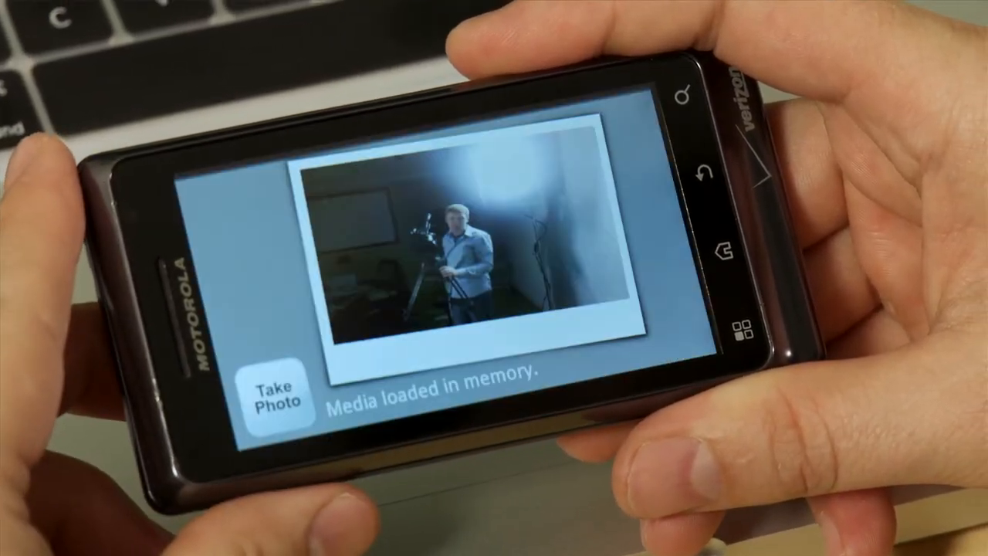